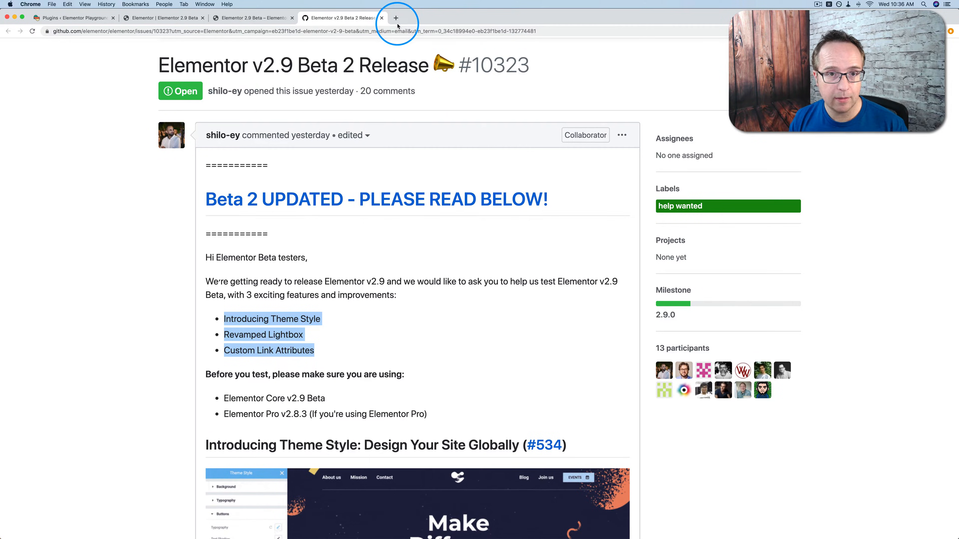
Reach the Join Beta registration form on my.elementor.com in a new tab.
click(395, 18)
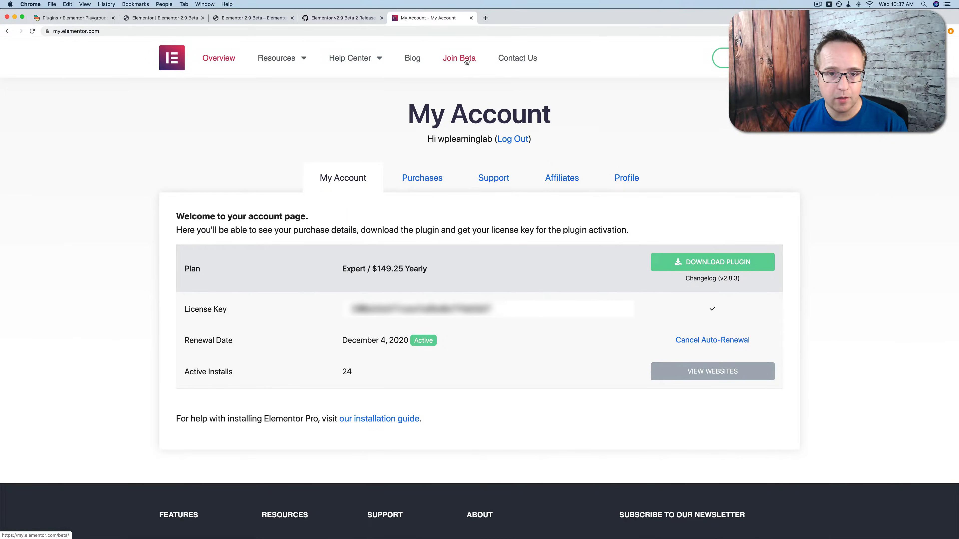
click(458, 58)
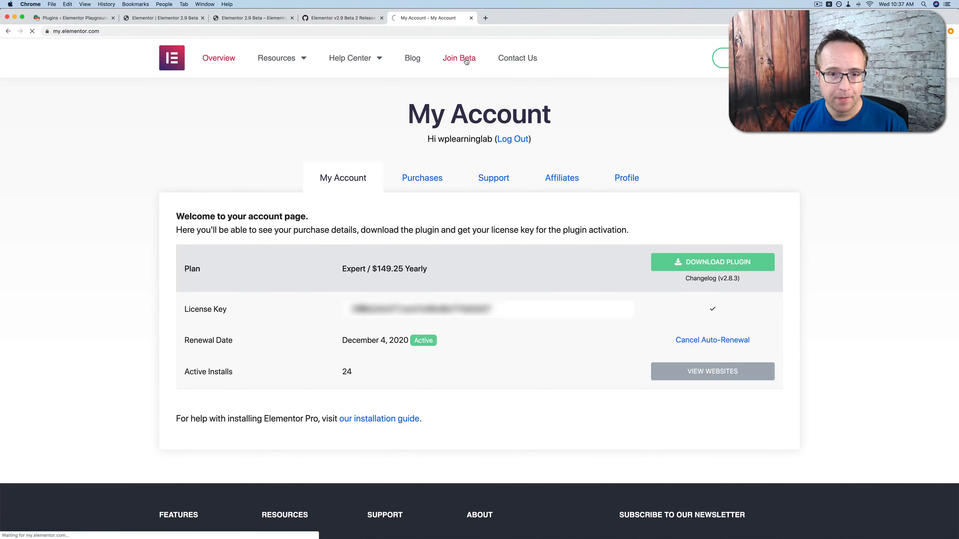
click(459, 58)
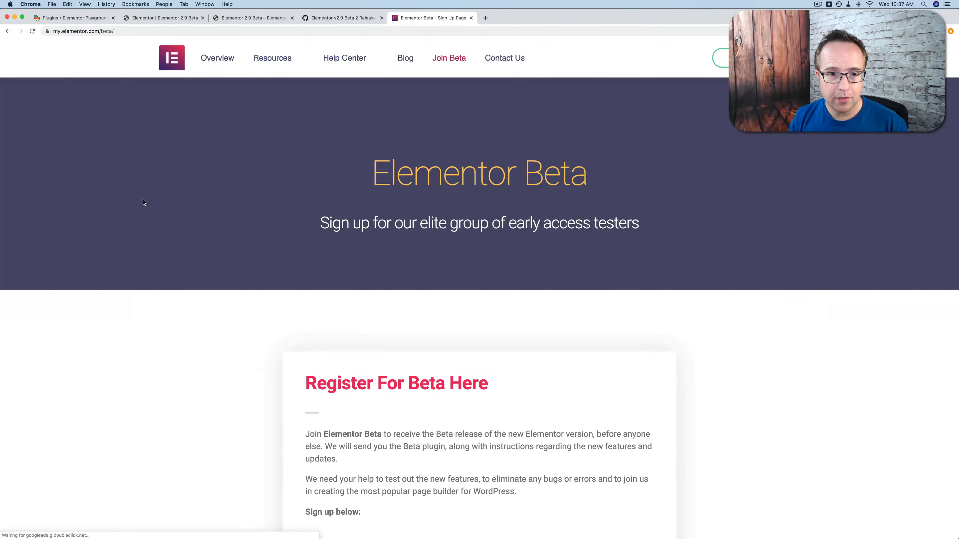
scroll(down, 3)
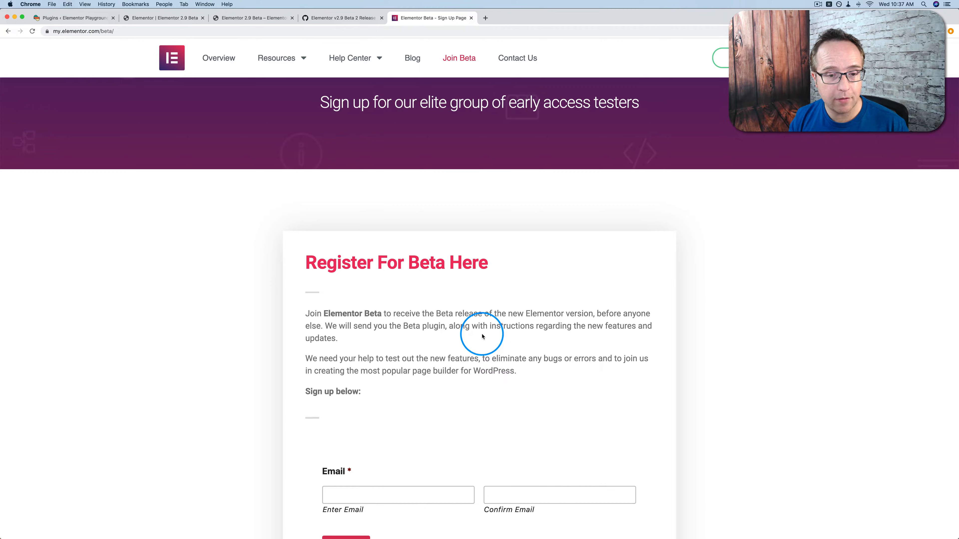
mouse_move(353, 357)
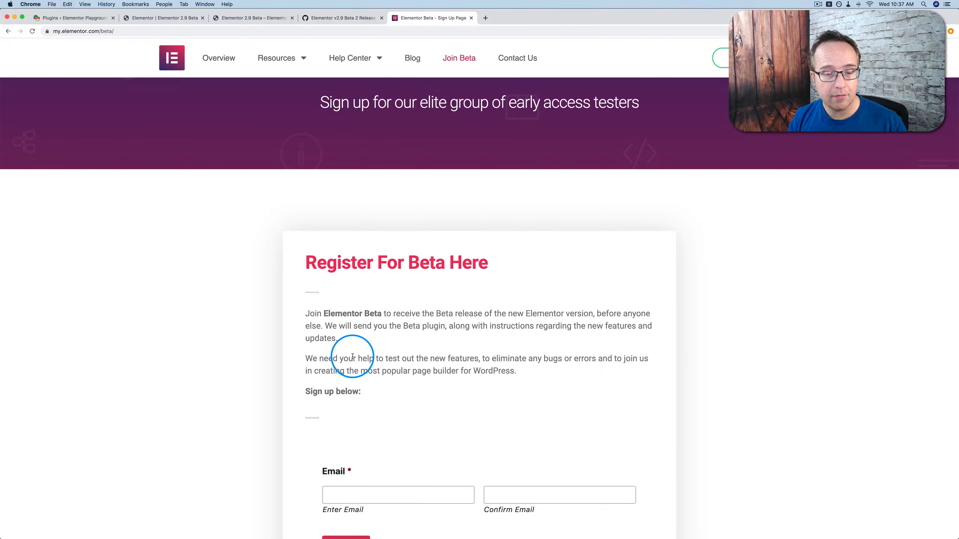
mouse_move(492, 298)
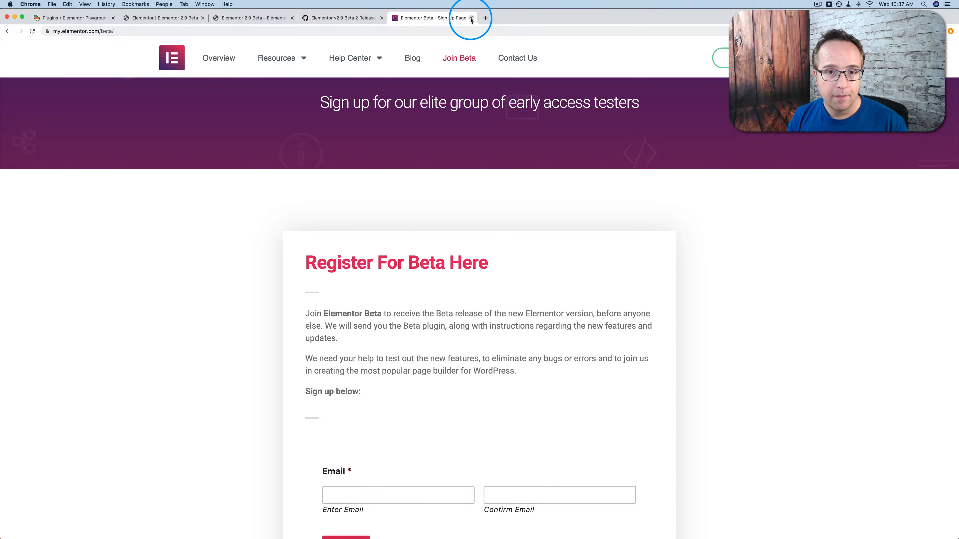
Return to the Elementor editor and save the pending page changes from the main menu.
click(471, 18)
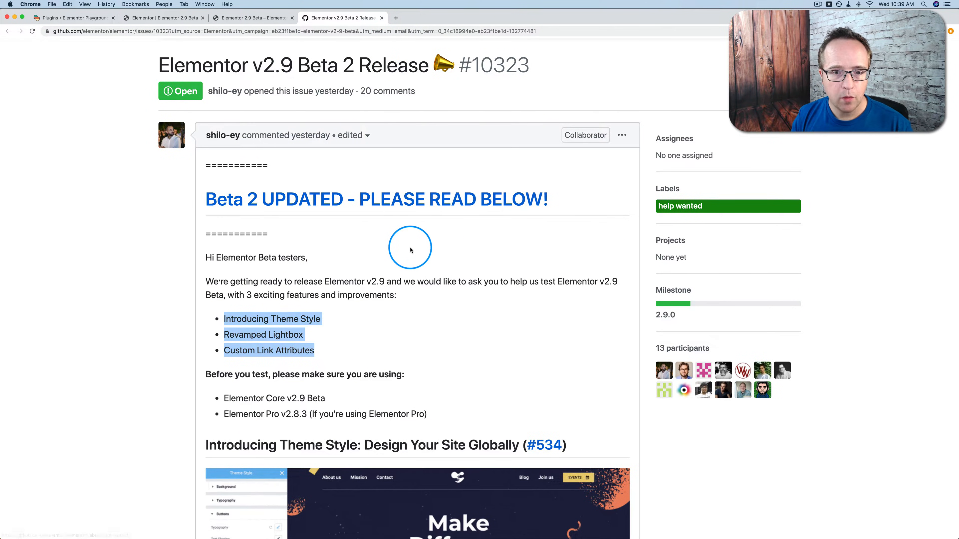
click(161, 17)
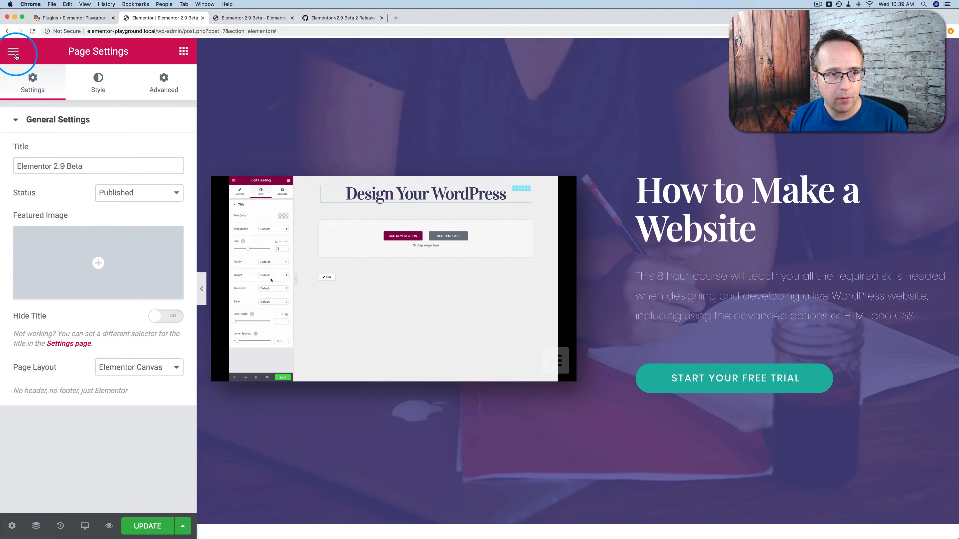
click(13, 51)
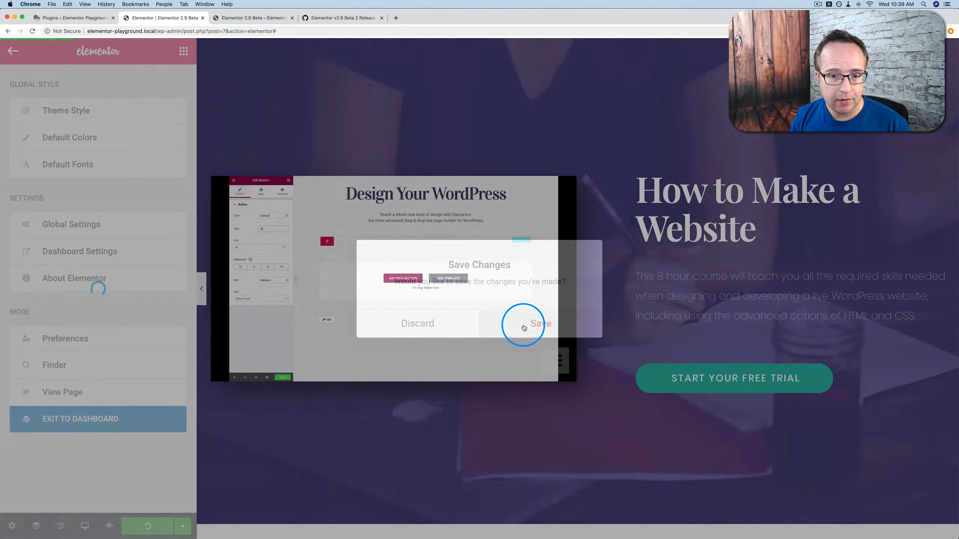
click(540, 324)
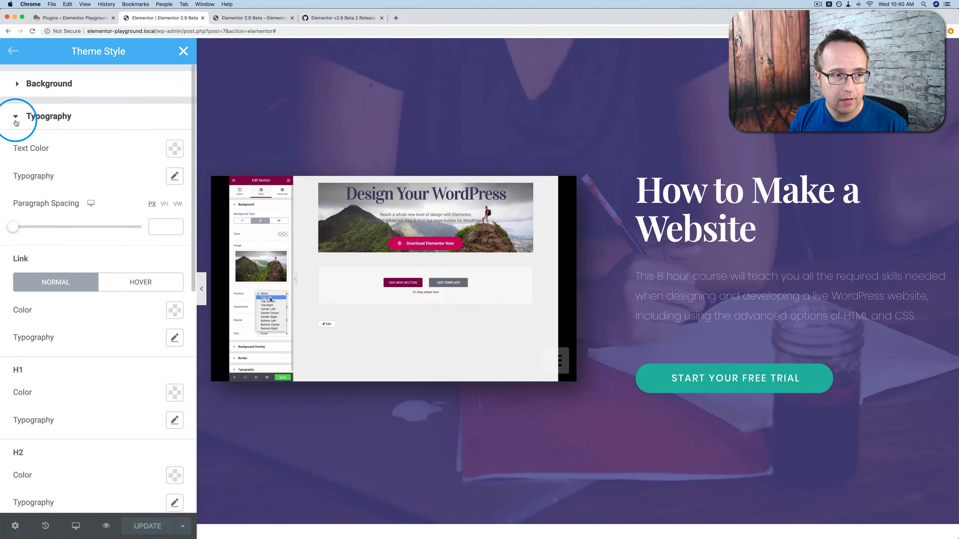
Browse the Theme Style panel's typography and images sections, then go to the GitHub beta issue.
click(16, 117)
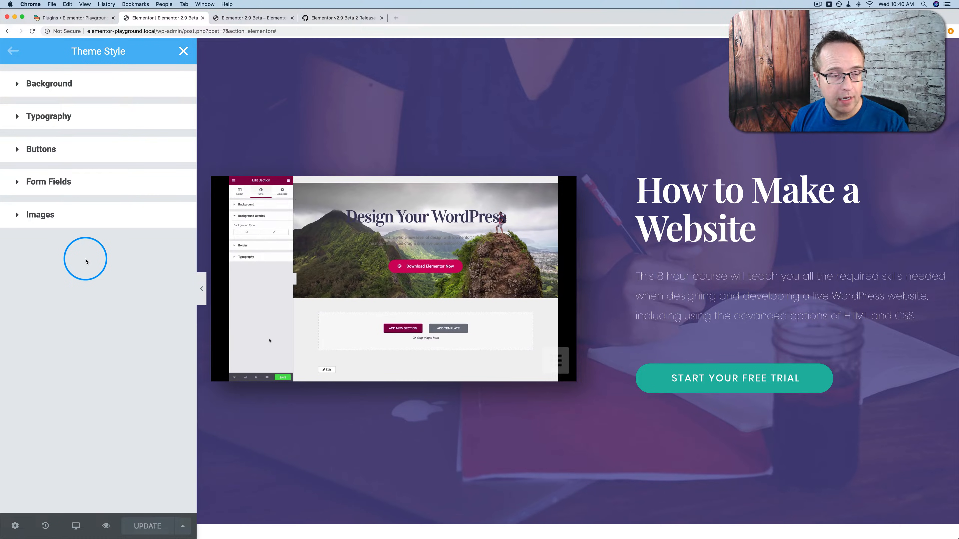
click(274, 231)
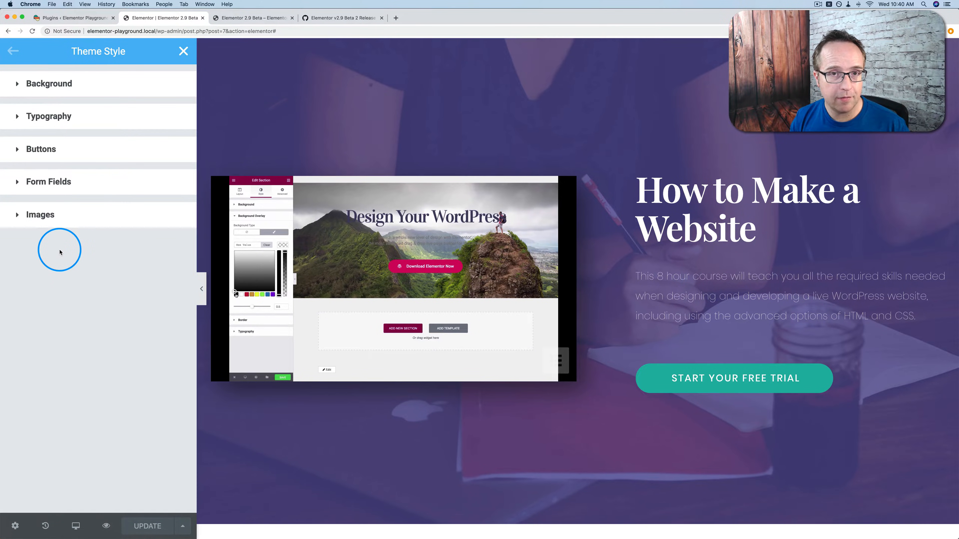
click(40, 215)
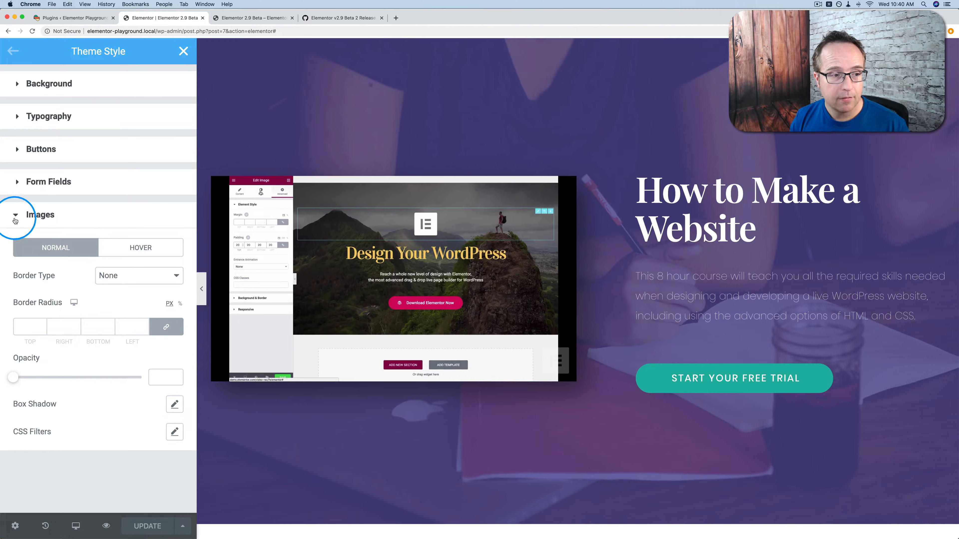
click(16, 215)
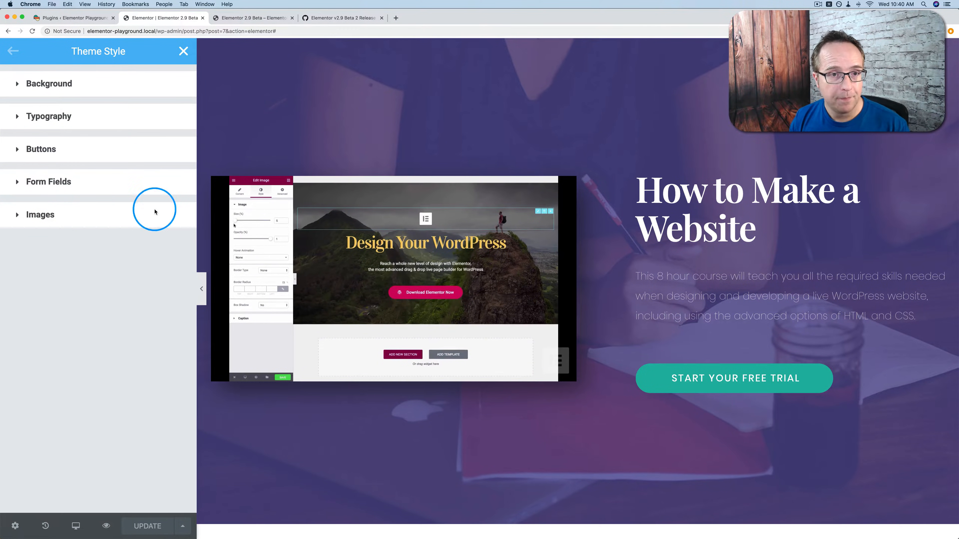
click(340, 17)
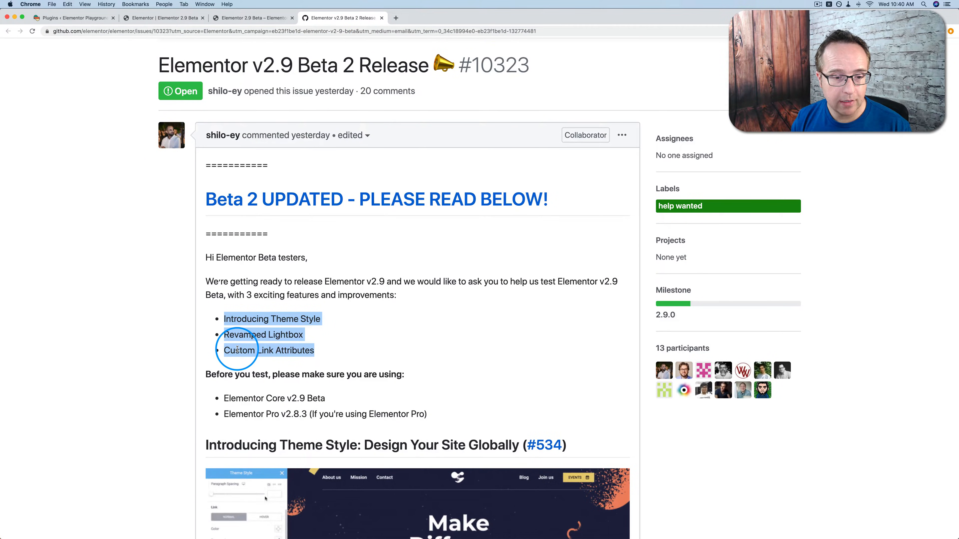
Read and highlight the How It Works sentences on WordPress themes and how Theme Style helps.
scroll(down, 3)
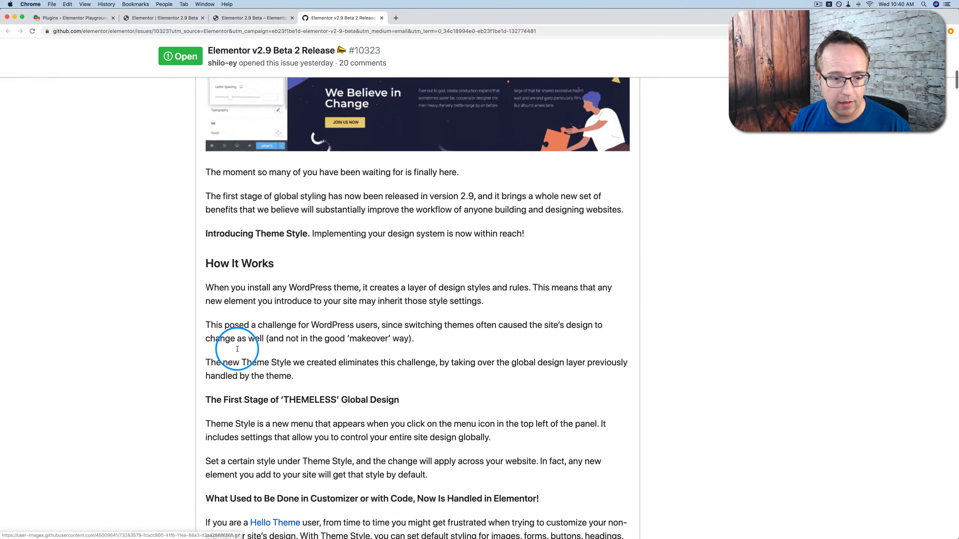
scroll(down, 3)
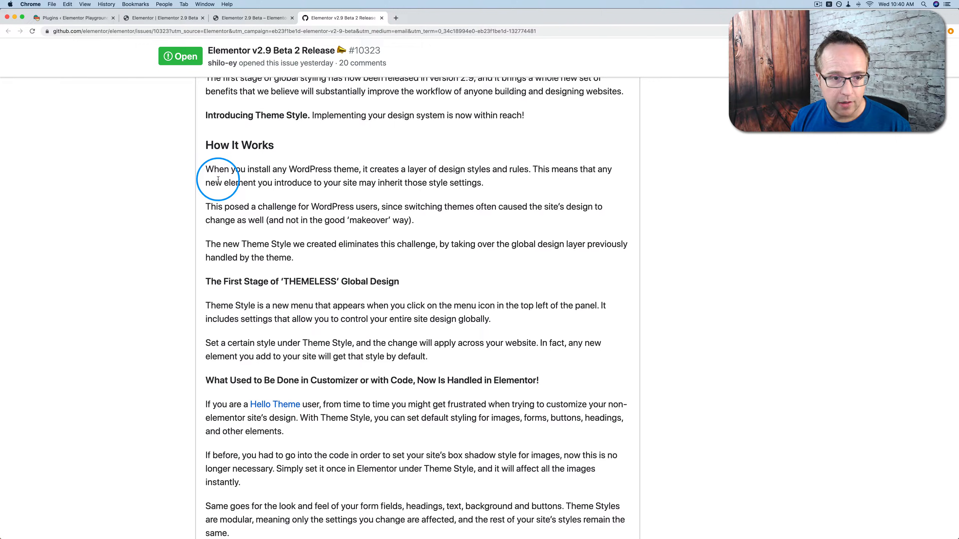
drag(205, 169, 343, 169)
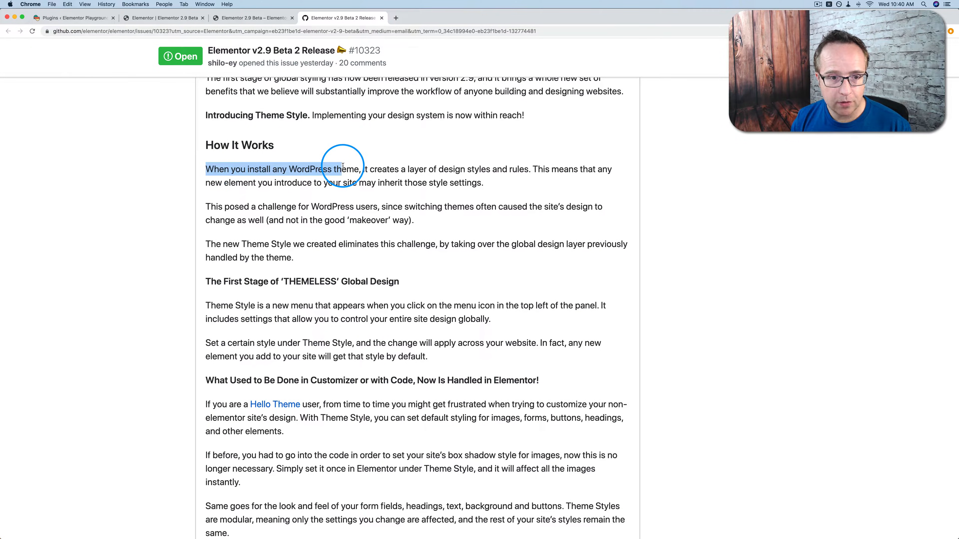
drag(343, 168, 479, 168)
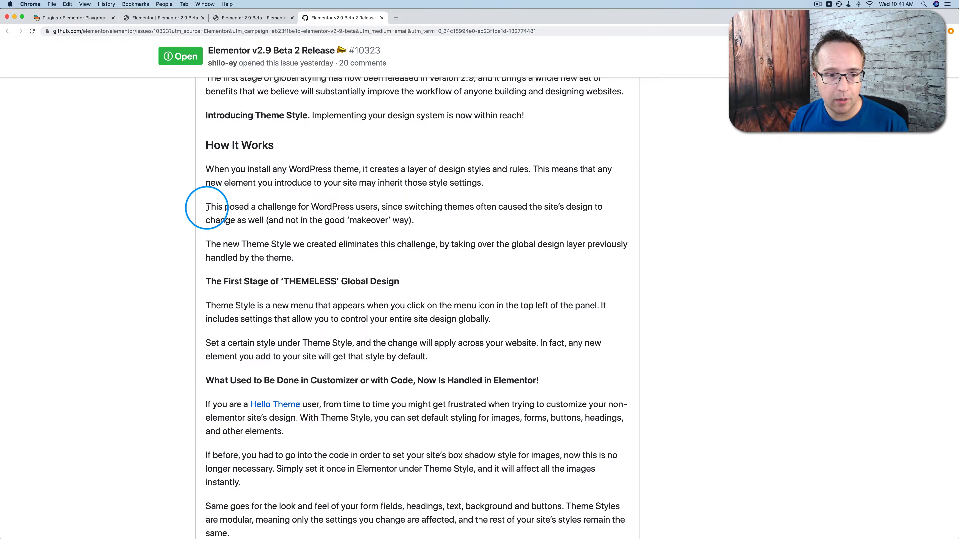
drag(205, 206, 378, 207)
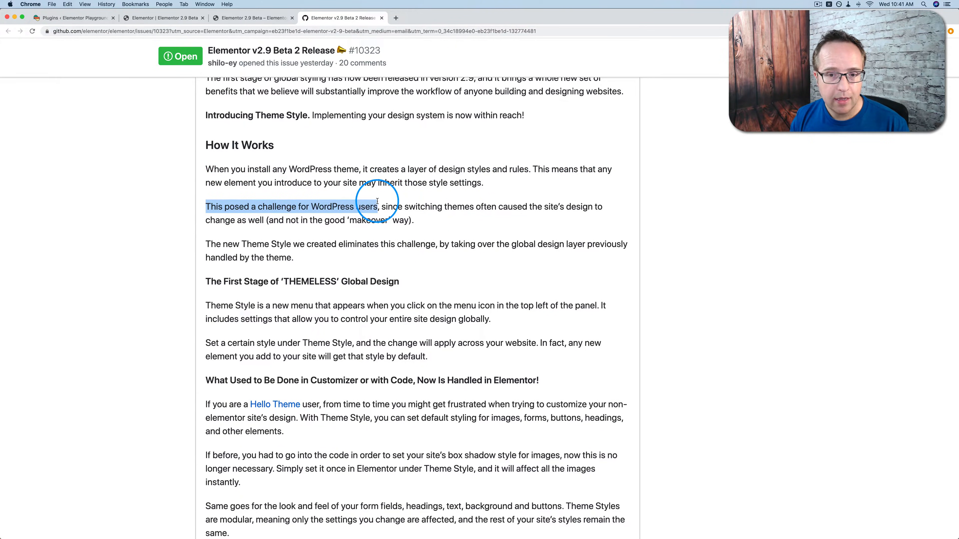
drag(376, 206, 440, 220)
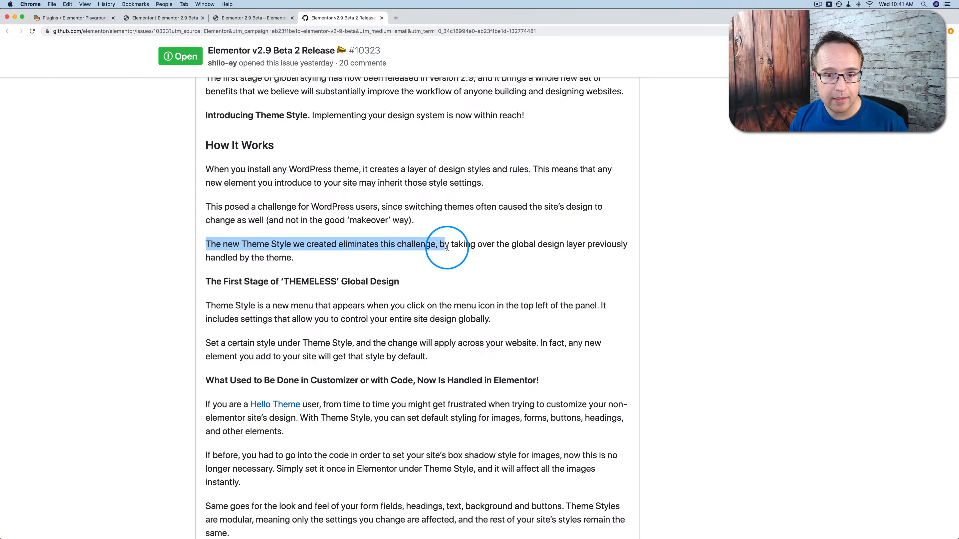
drag(441, 244, 575, 244)
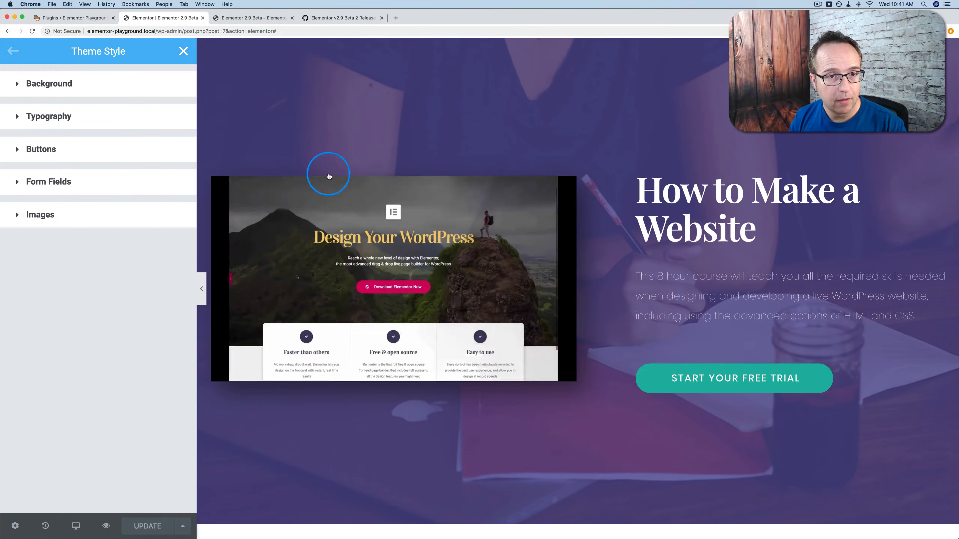
Leave the release notes and switch back to the Elementor editor.
click(338, 18)
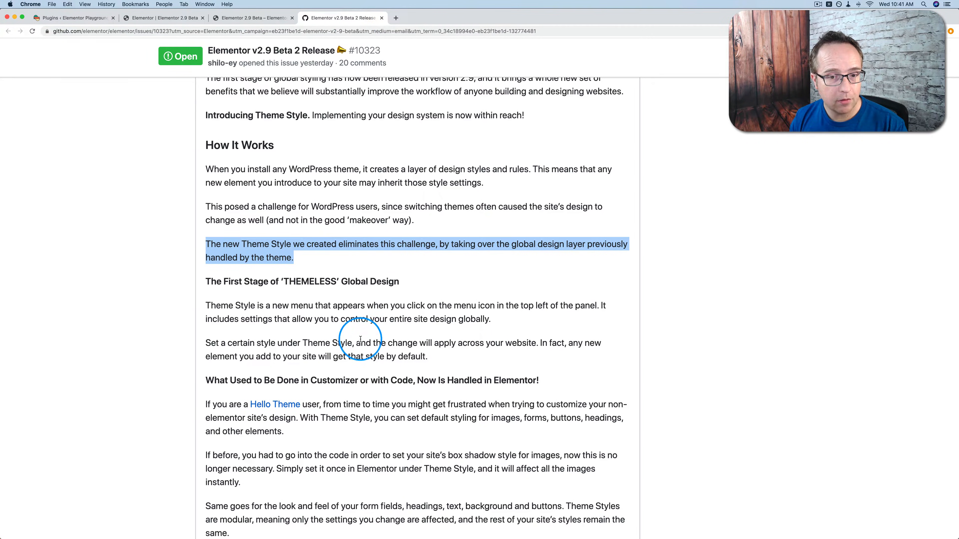
mouse_move(351, 275)
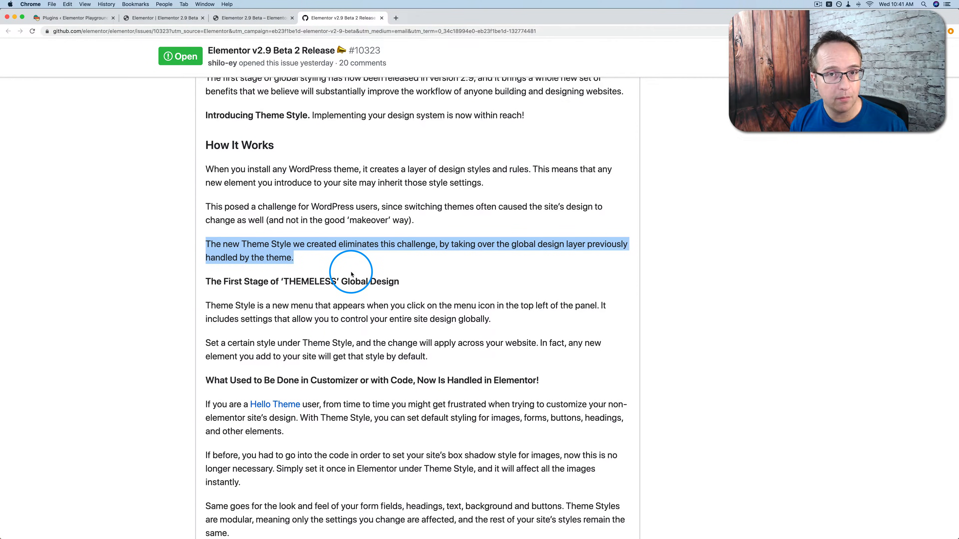
click(173, 18)
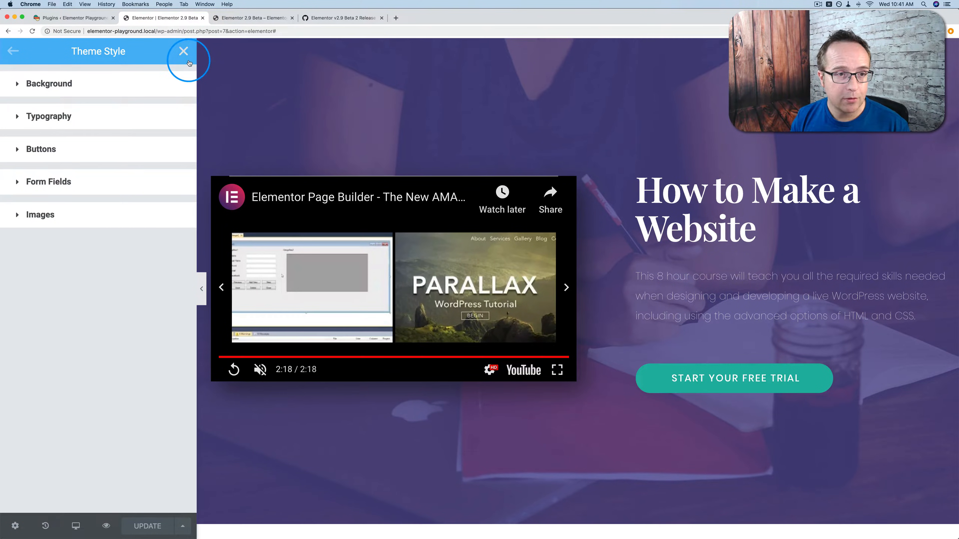
Close Theme Style and reopen it via the editor's main menu under Global Style.
click(183, 51)
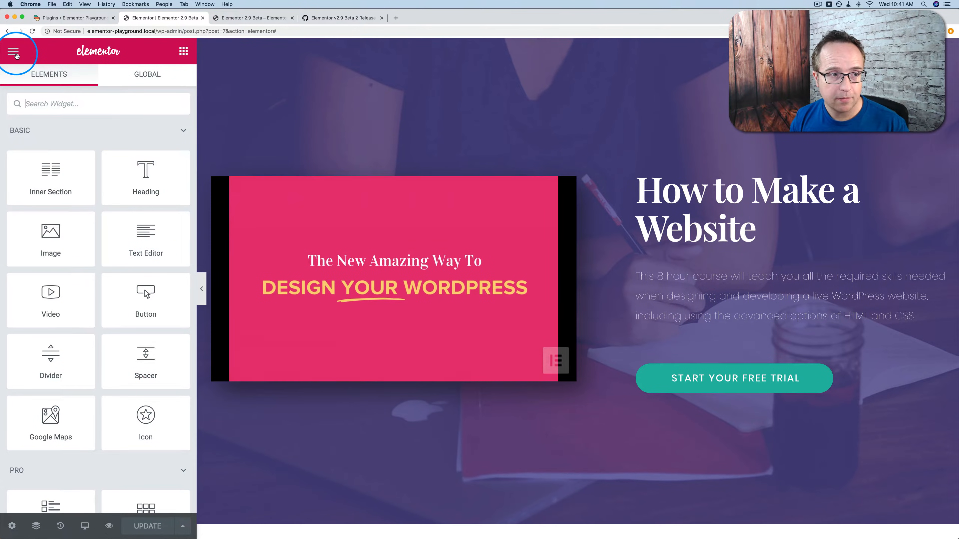
click(14, 51)
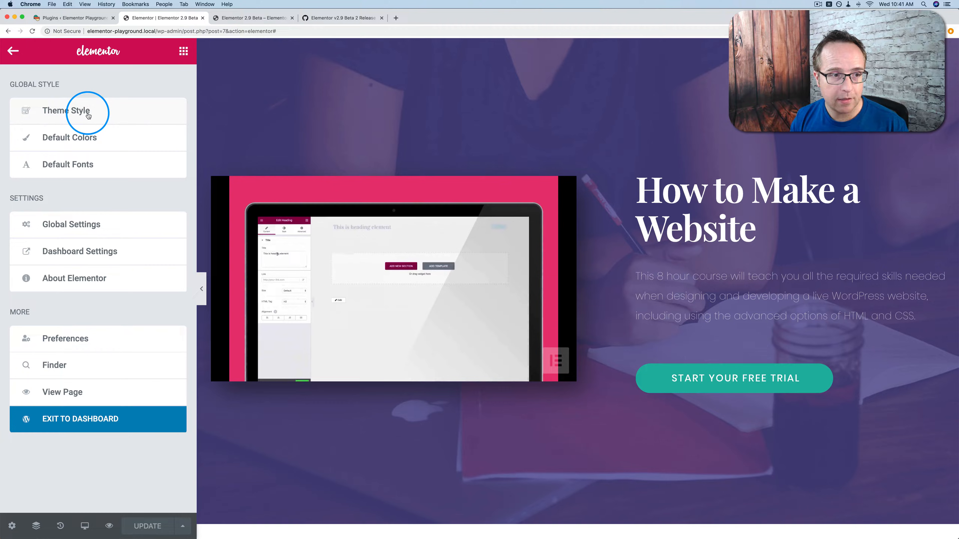
click(89, 114)
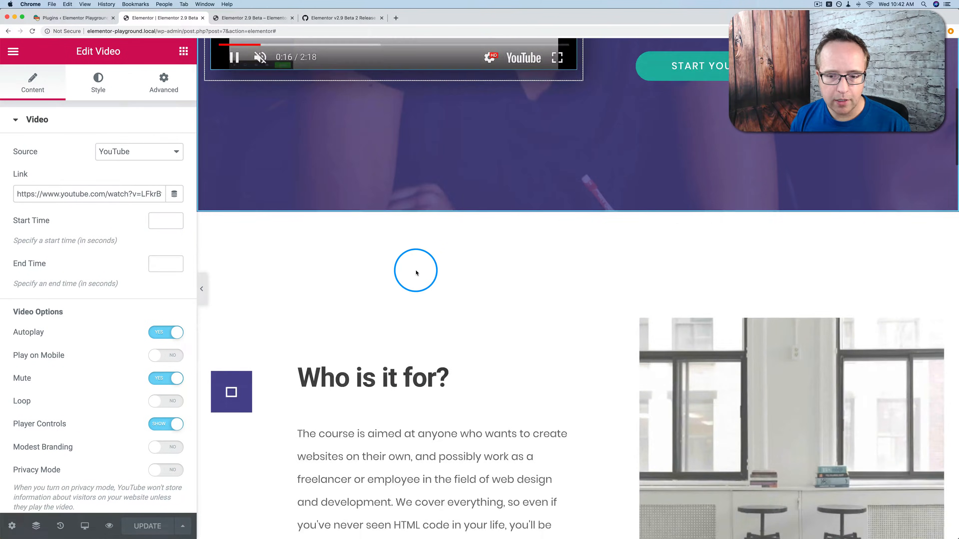
Select the office photo widget and inspect its Link setting.
click(756, 210)
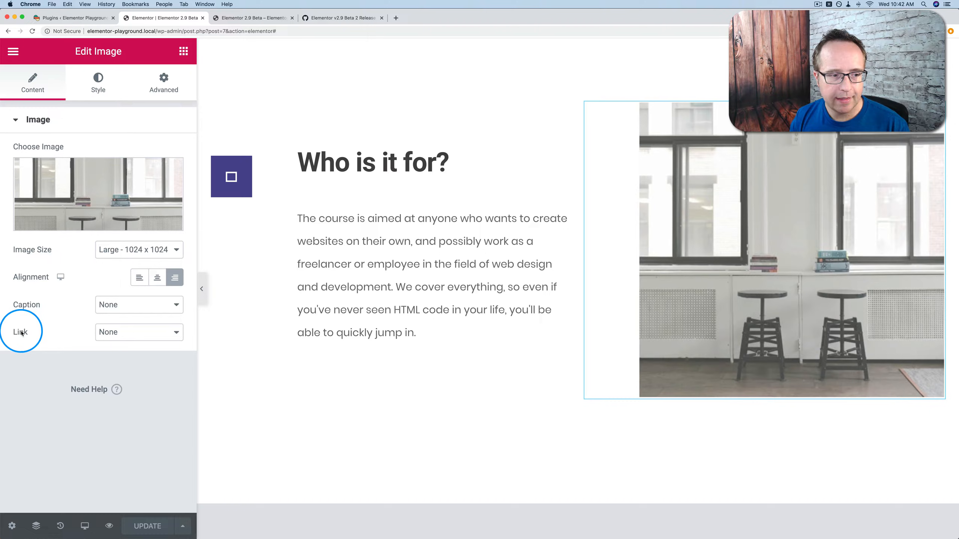
click(139, 332)
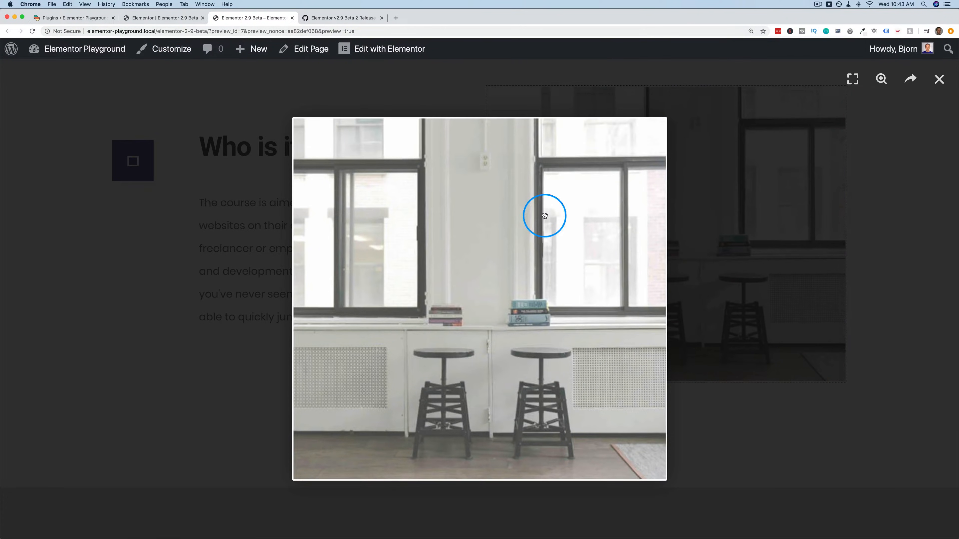
mouse_move(638, 340)
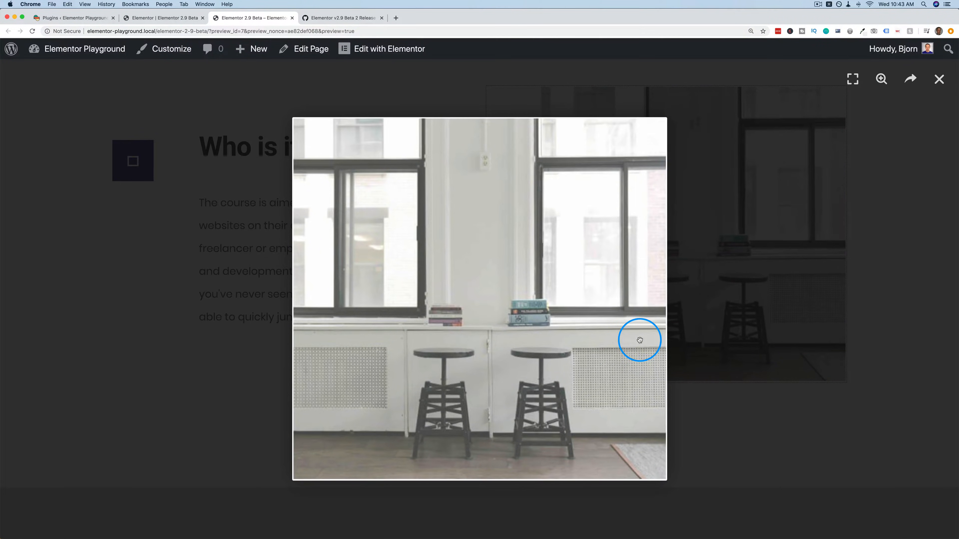
mouse_move(926, 82)
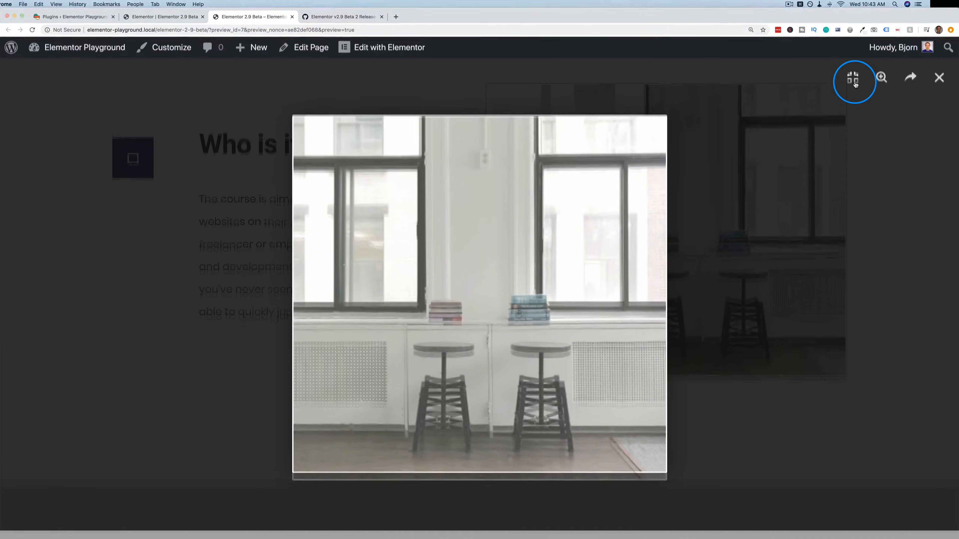
View the lightbox photo full screen, close the lightbox and return to the page editor.
click(853, 77)
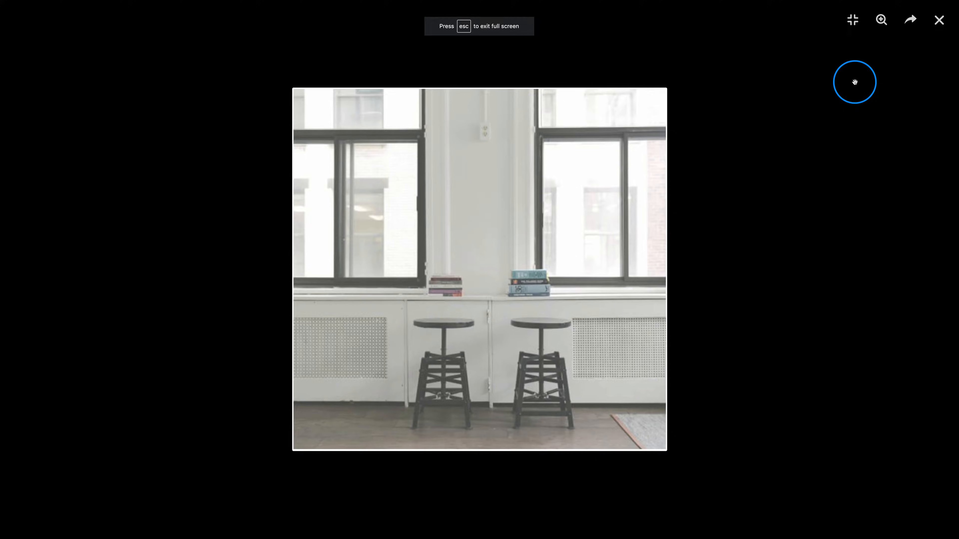
click(880, 19)
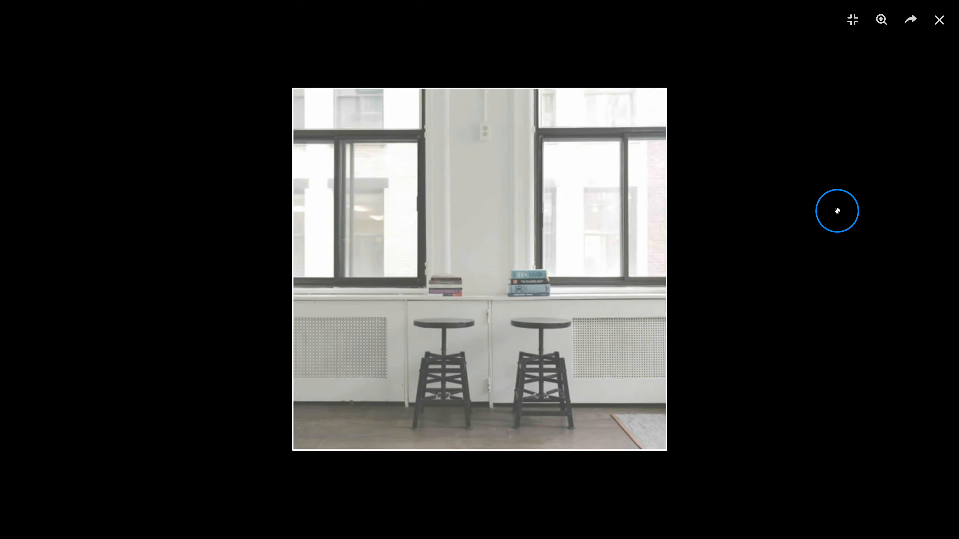
mouse_move(939, 19)
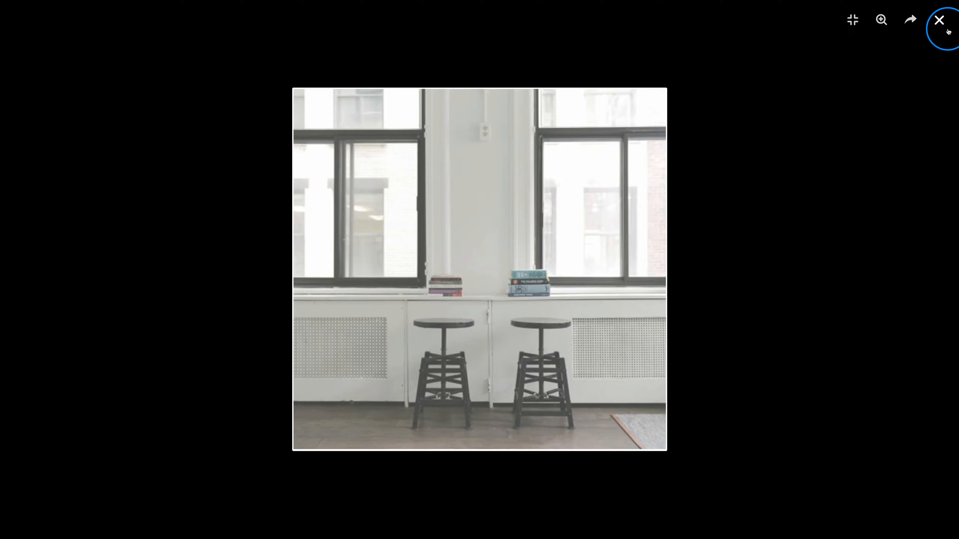
click(937, 20)
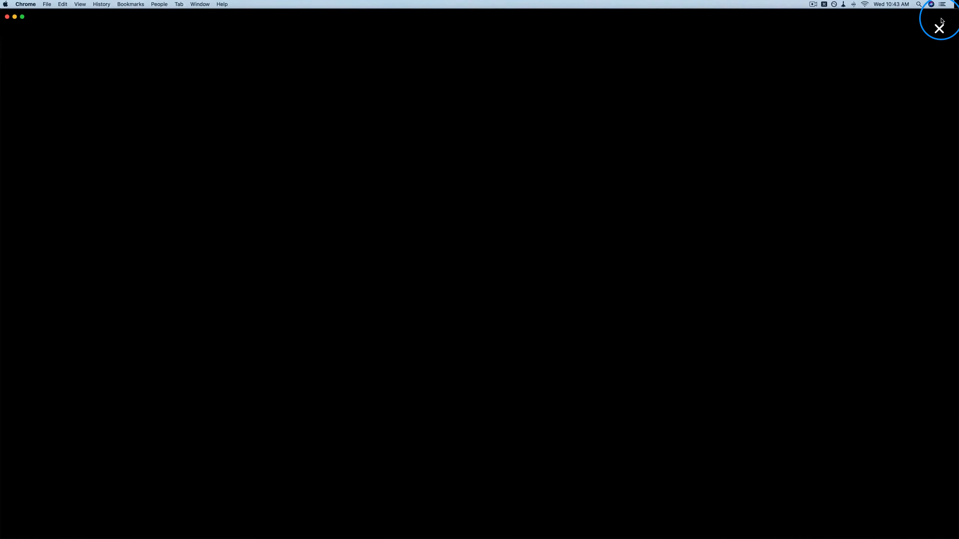
click(161, 18)
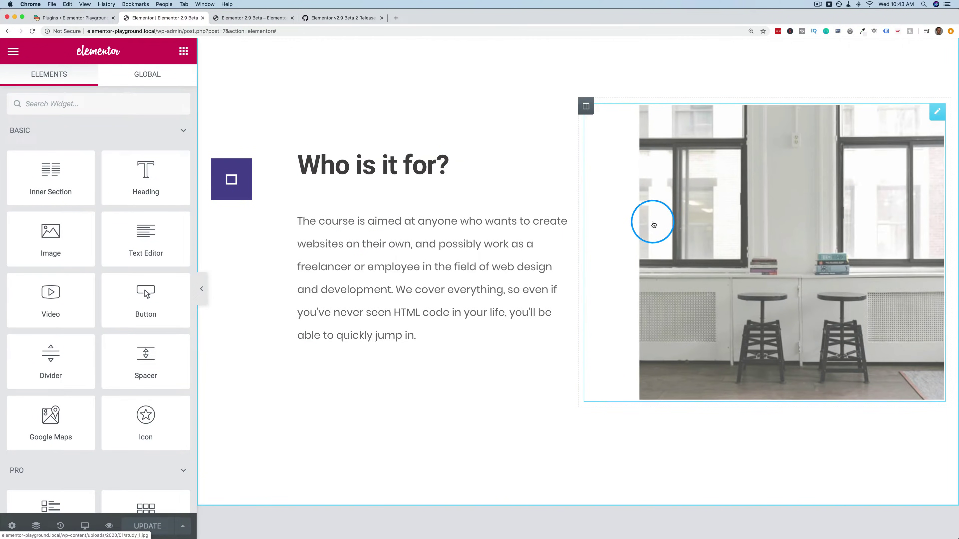
In Global Settings > Lightbox, set the lightbox title source to the image Title.
click(13, 51)
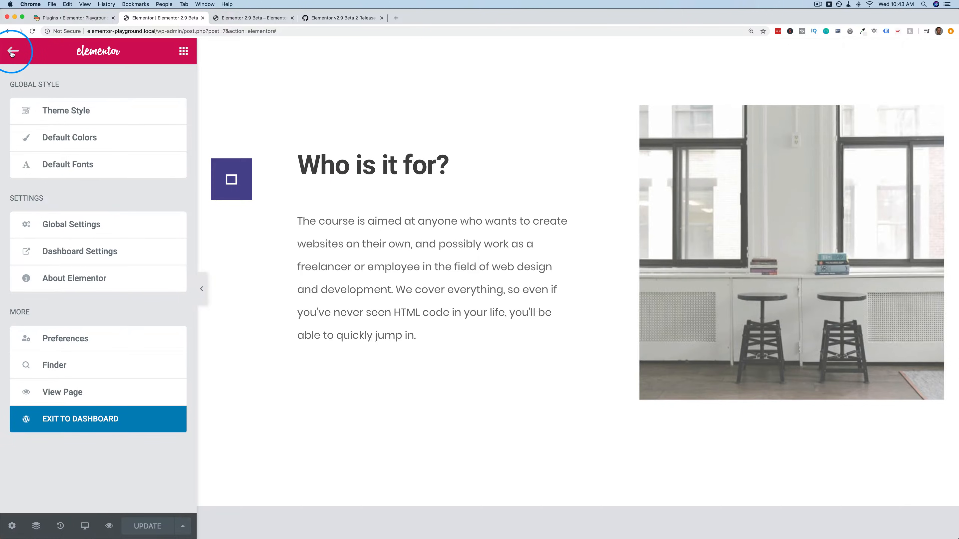
click(71, 224)
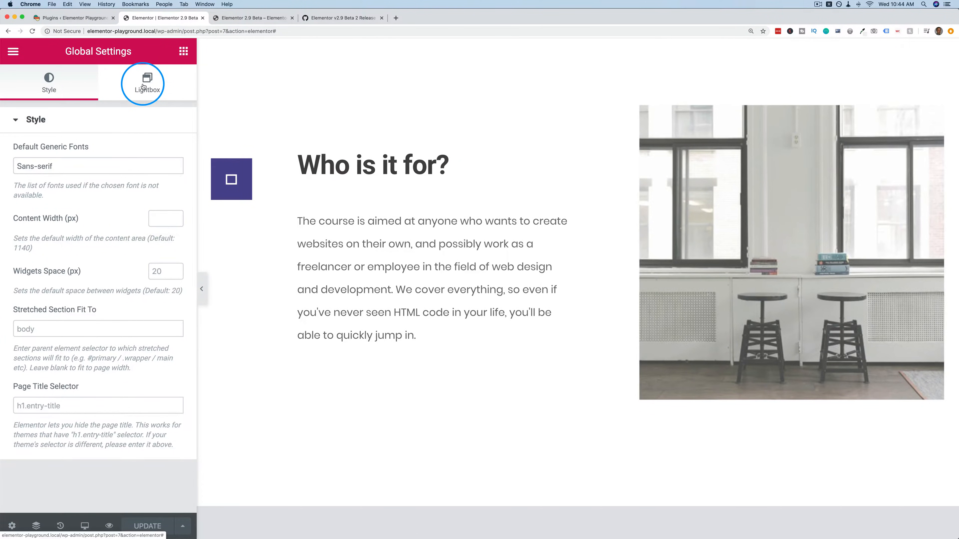
click(147, 82)
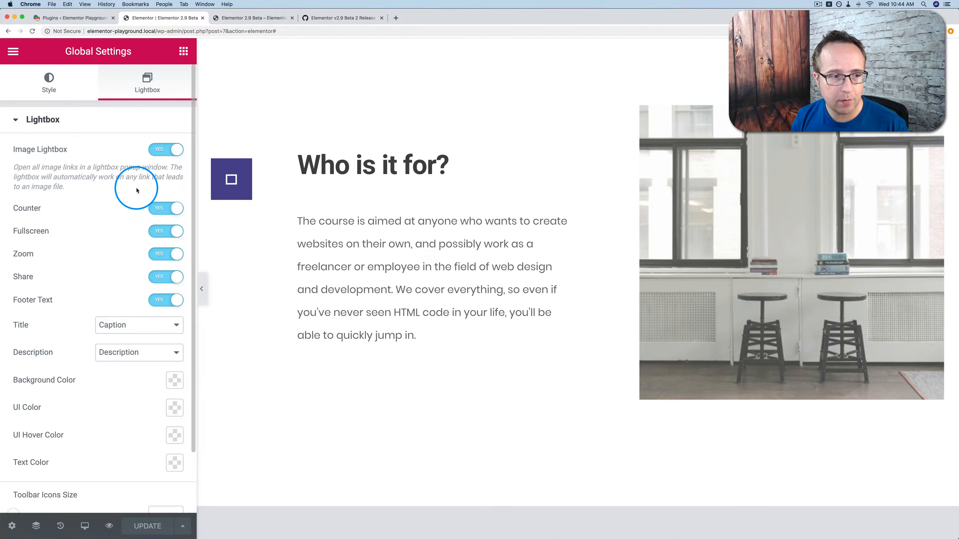
scroll(down, 3)
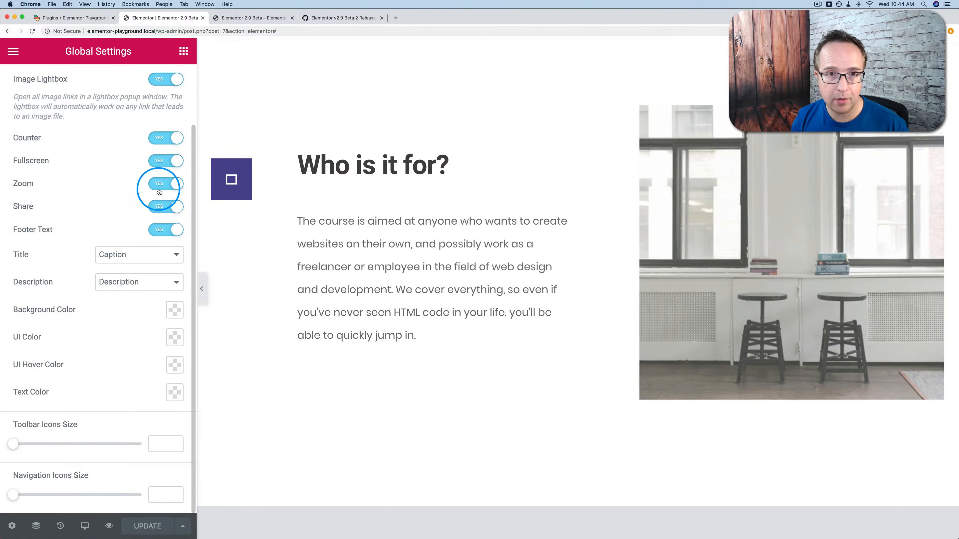
mouse_move(139, 385)
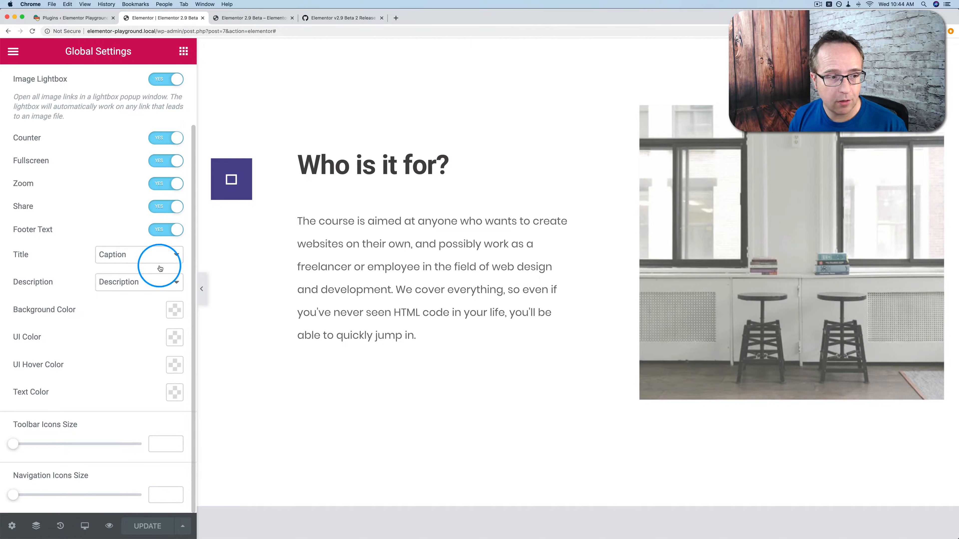
mouse_move(114, 251)
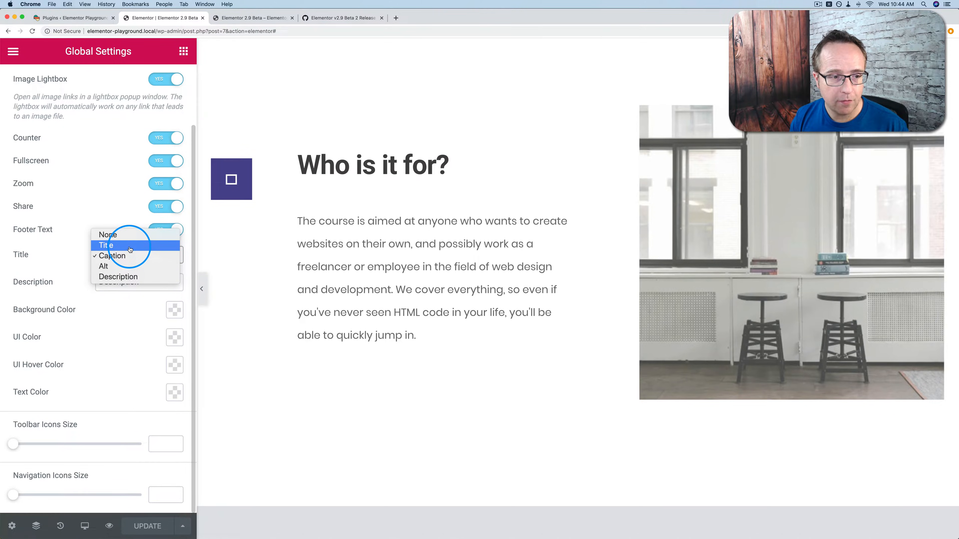
click(107, 245)
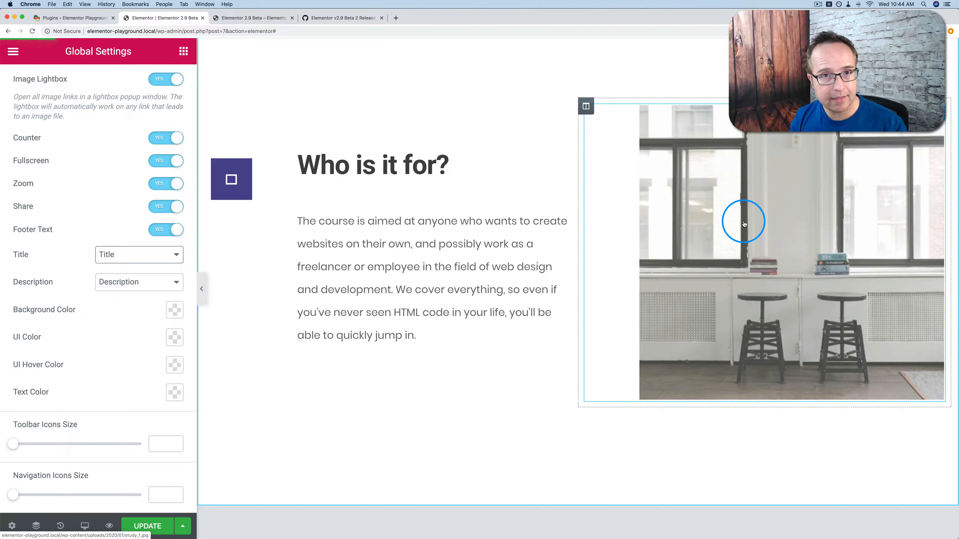
Check the office photo's Title and empty Description in its media details.
click(744, 222)
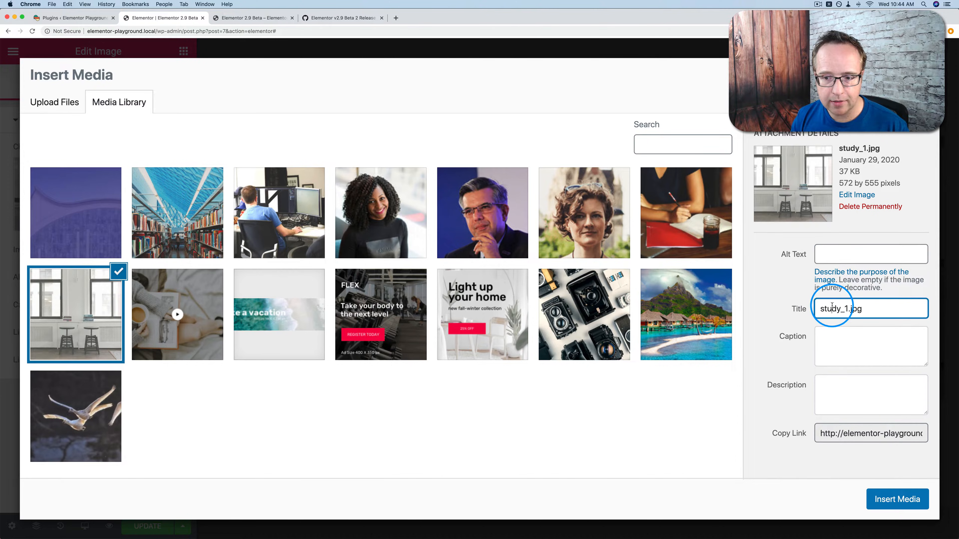
click(871, 395)
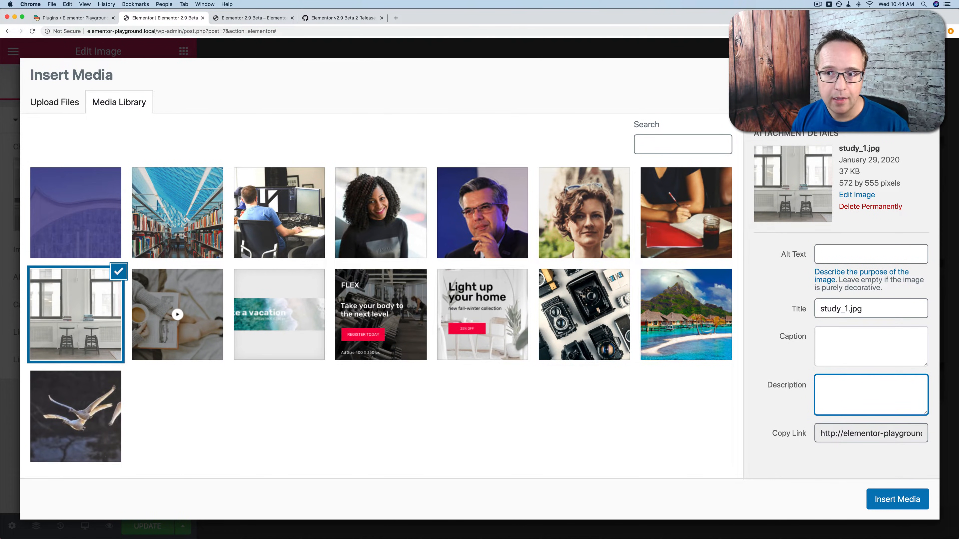
click(897, 500)
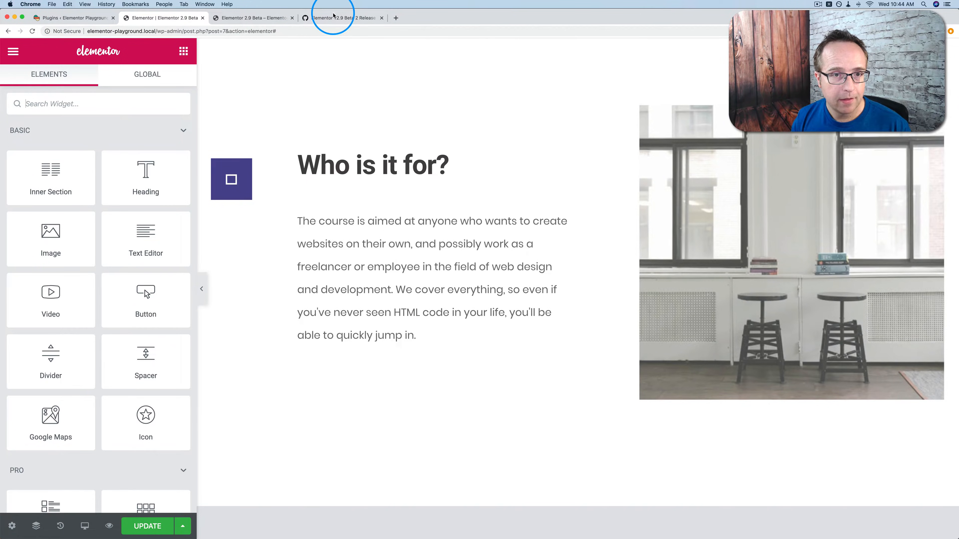
Scroll through the release notes on lightbox and custom link attributes, then return to the editor.
click(342, 18)
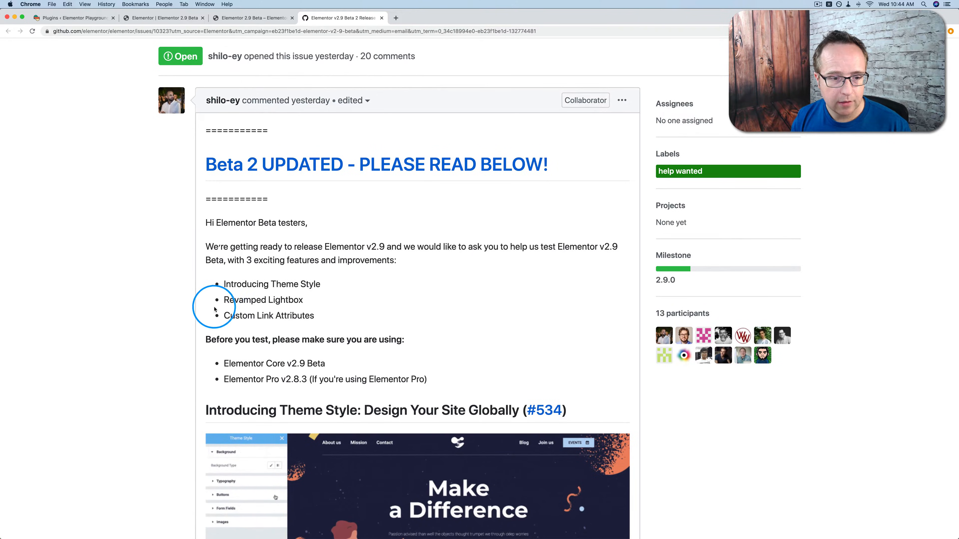
scroll(down, 3)
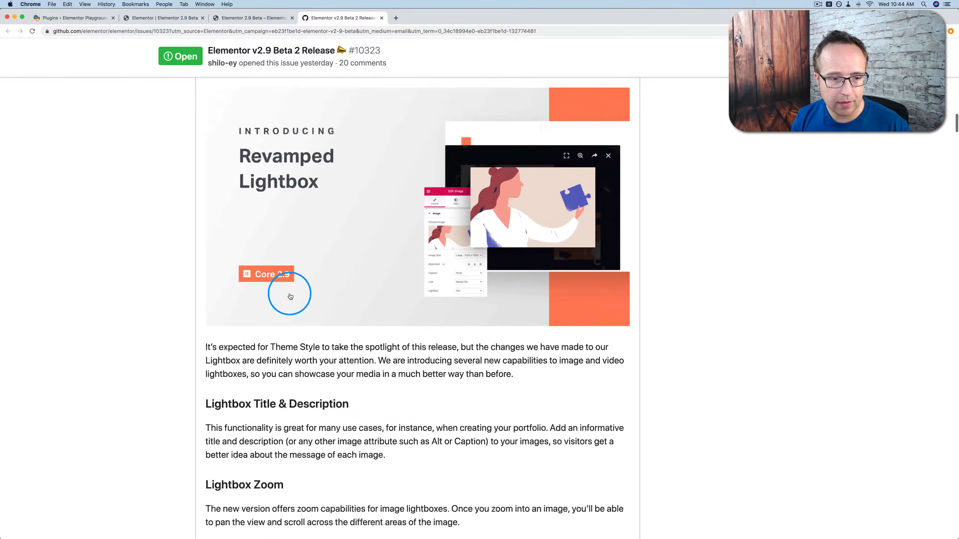
scroll(down, 3)
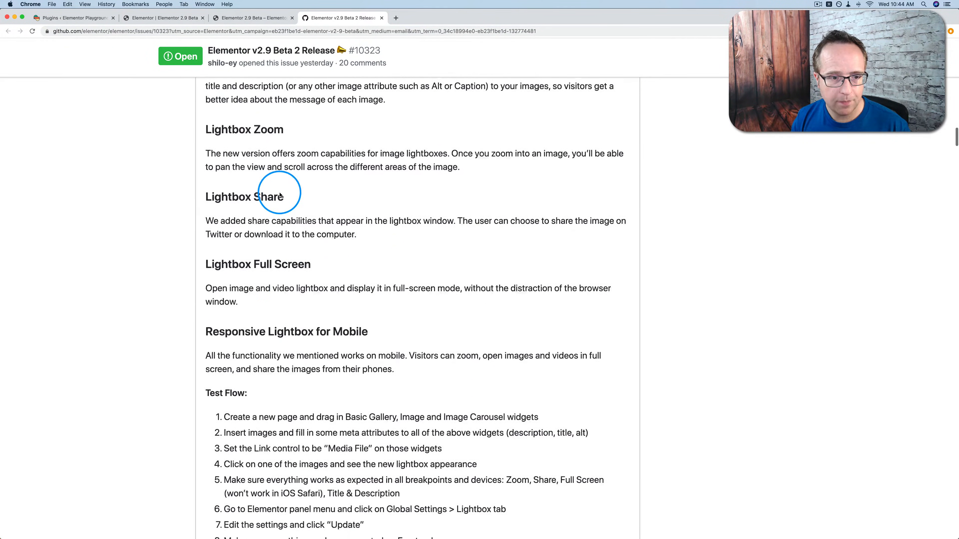
scroll(down, 3)
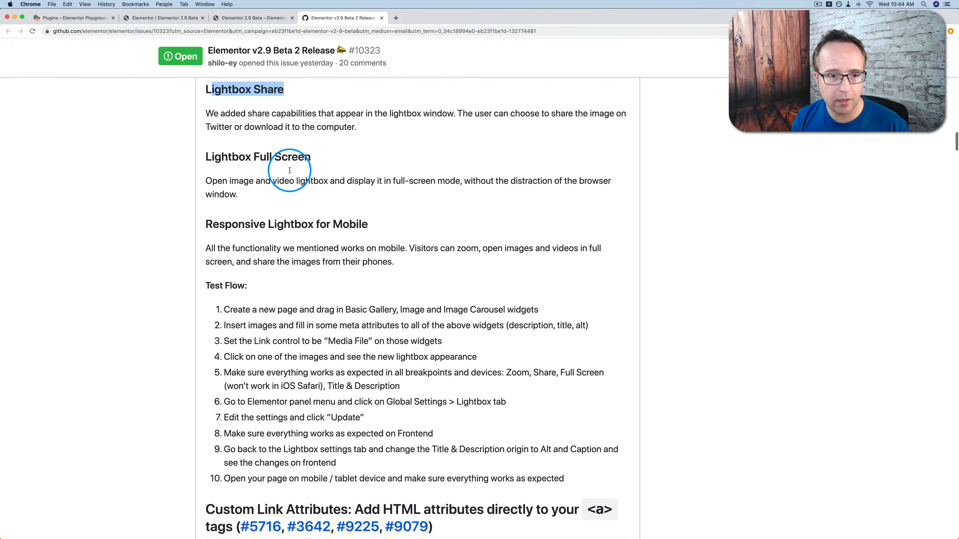
scroll(down, 3)
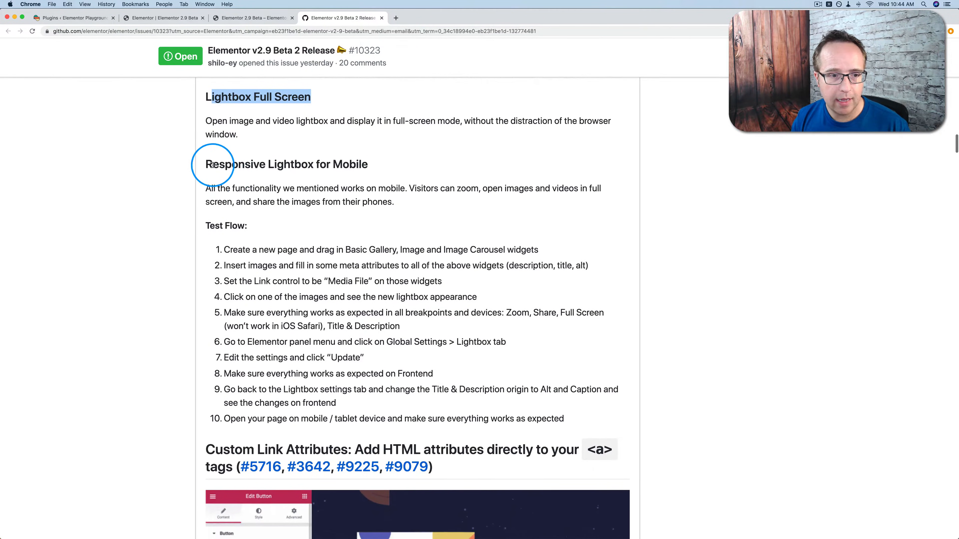
scroll(down, 3)
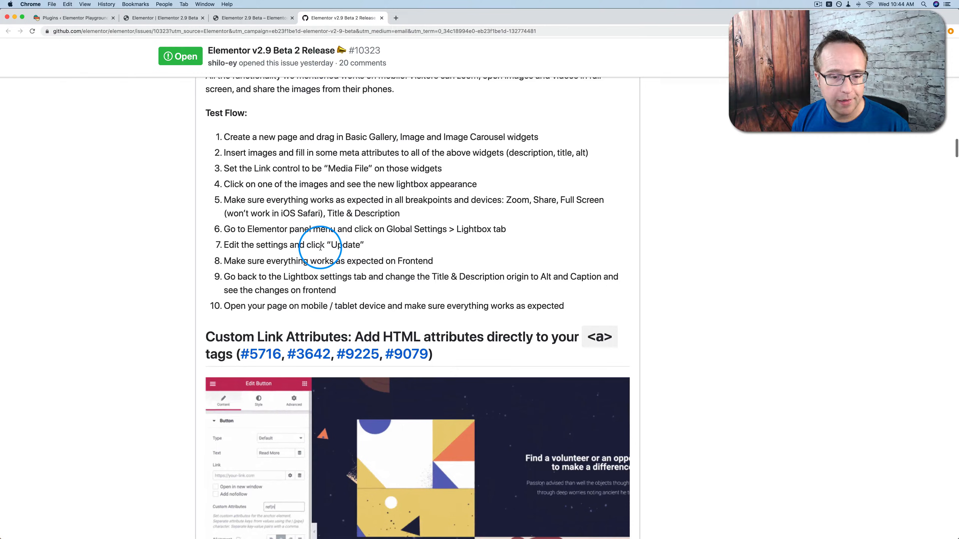
scroll(down, 3)
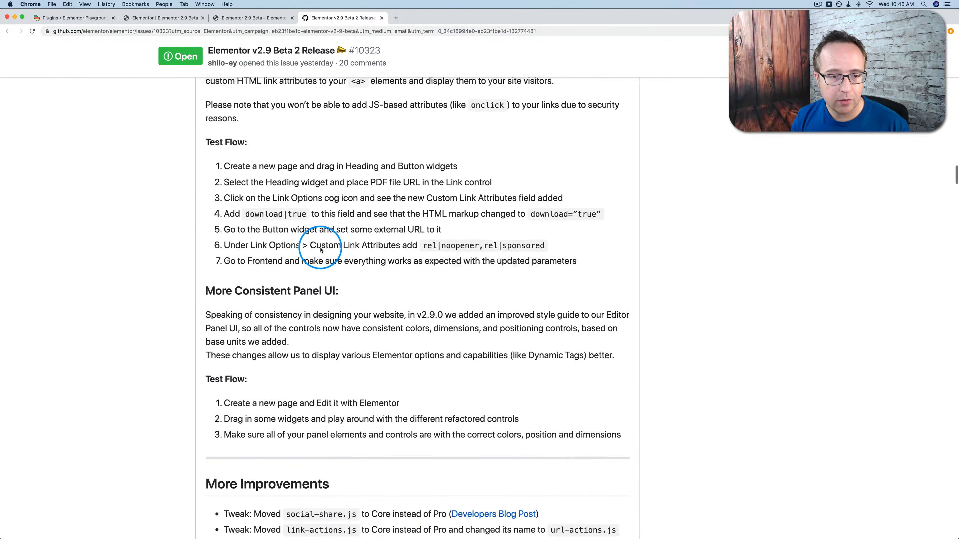
scroll(down, 3)
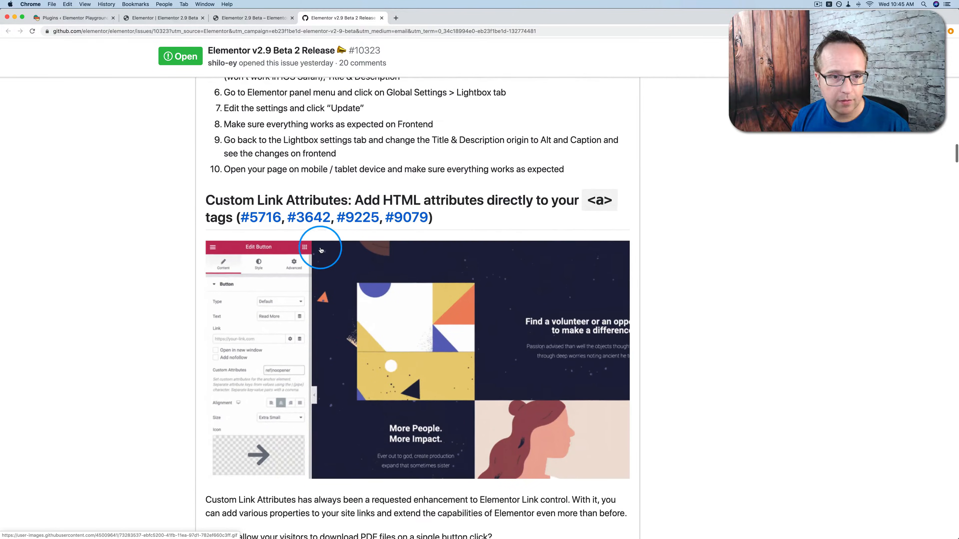
scroll(down, 3)
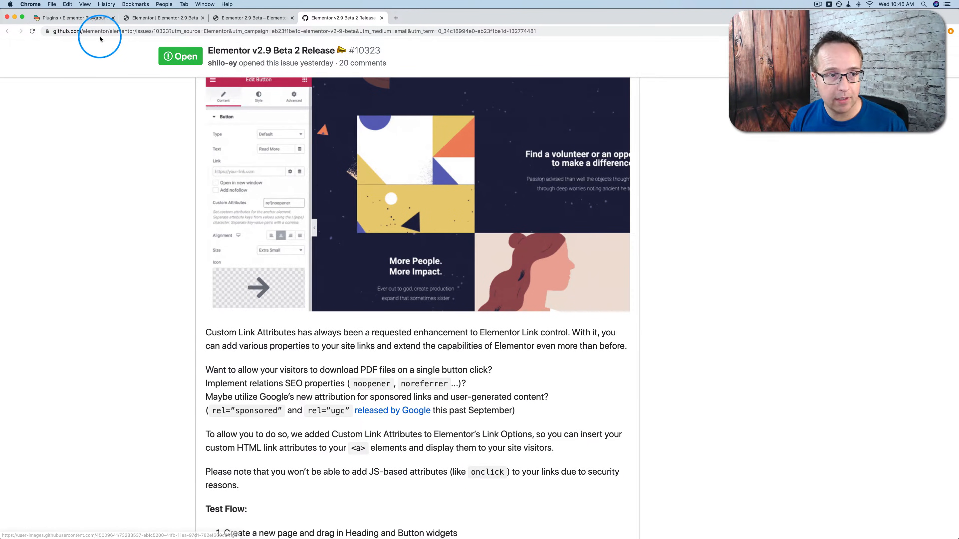
click(162, 18)
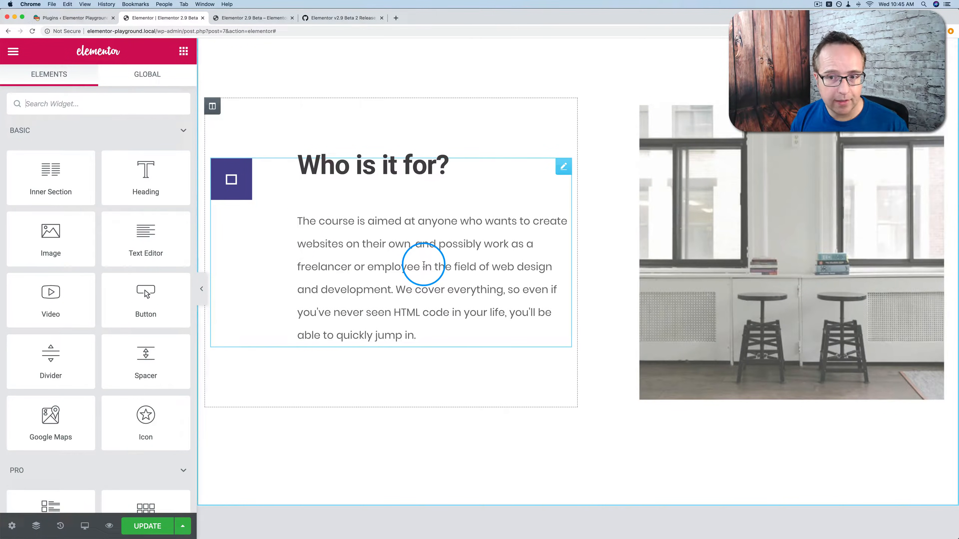
Enter ref|sponsored as a custom link attribute on the Start Your Free Trial button.
scroll(up, 3)
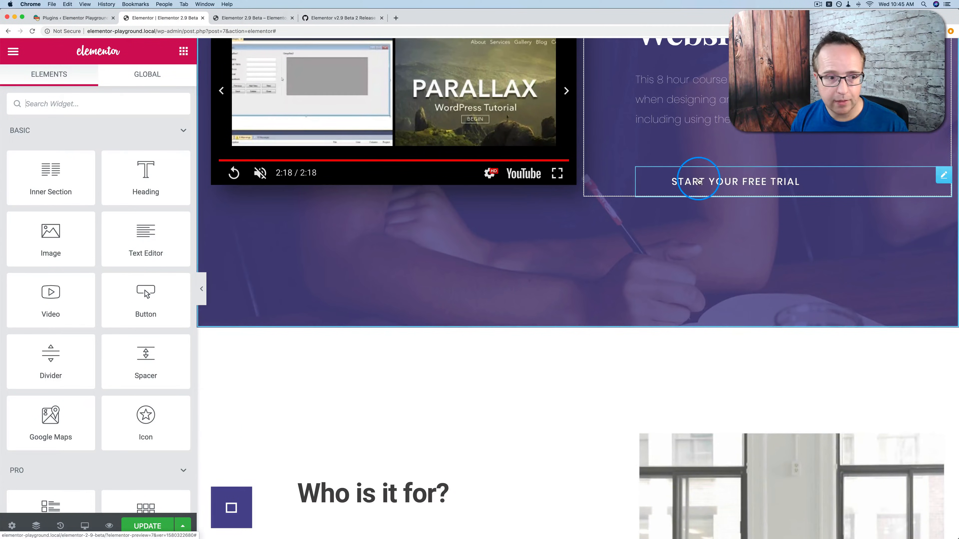
click(699, 182)
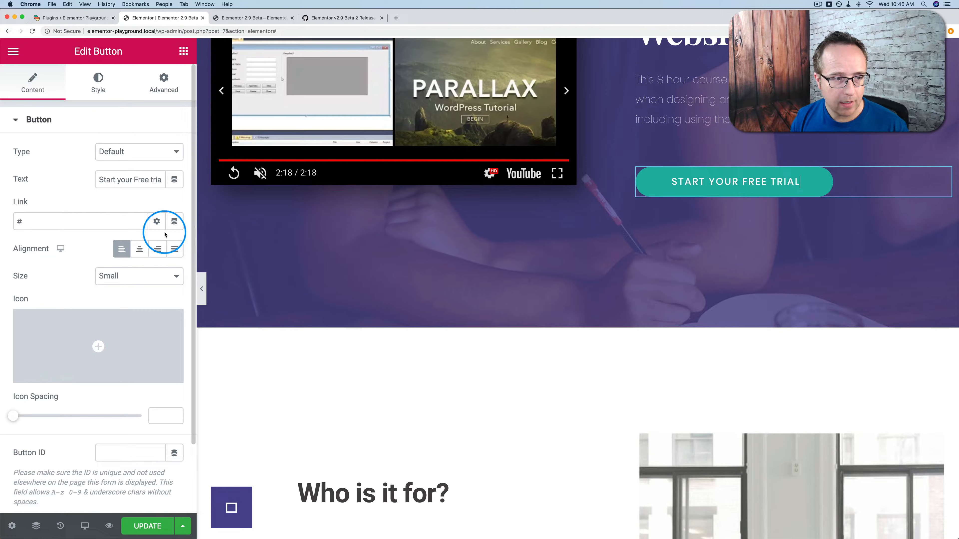
click(157, 221)
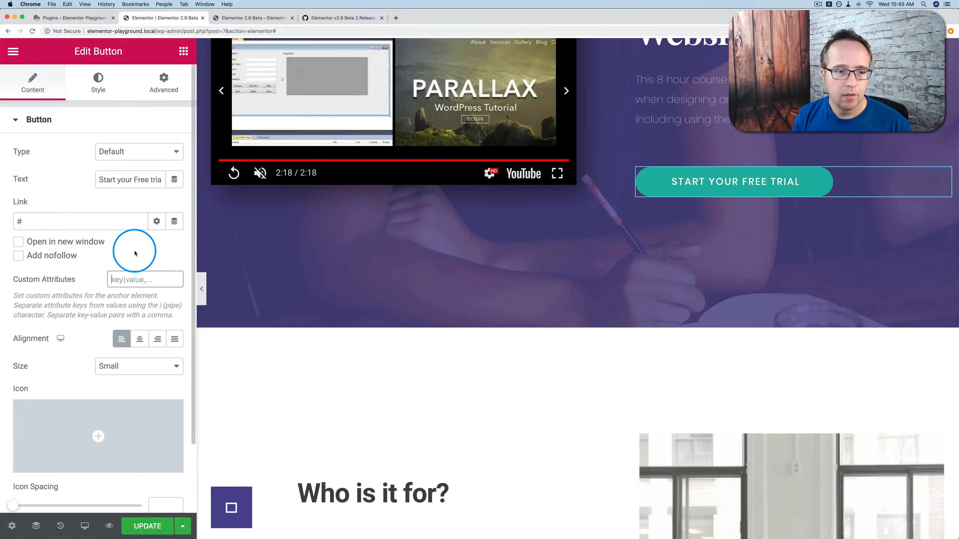
click(132, 280)
text(ref)
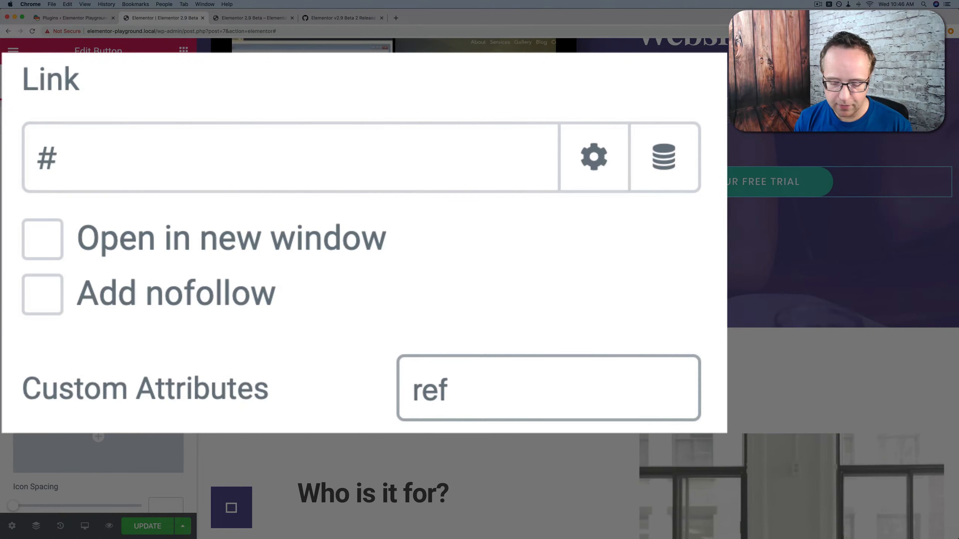
text(|sponsored)
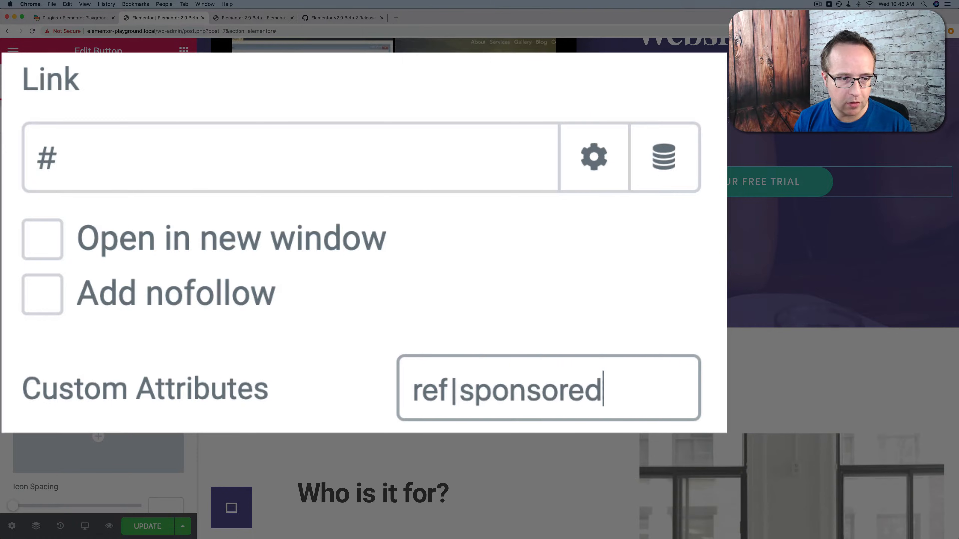
mouse_move(530, 358)
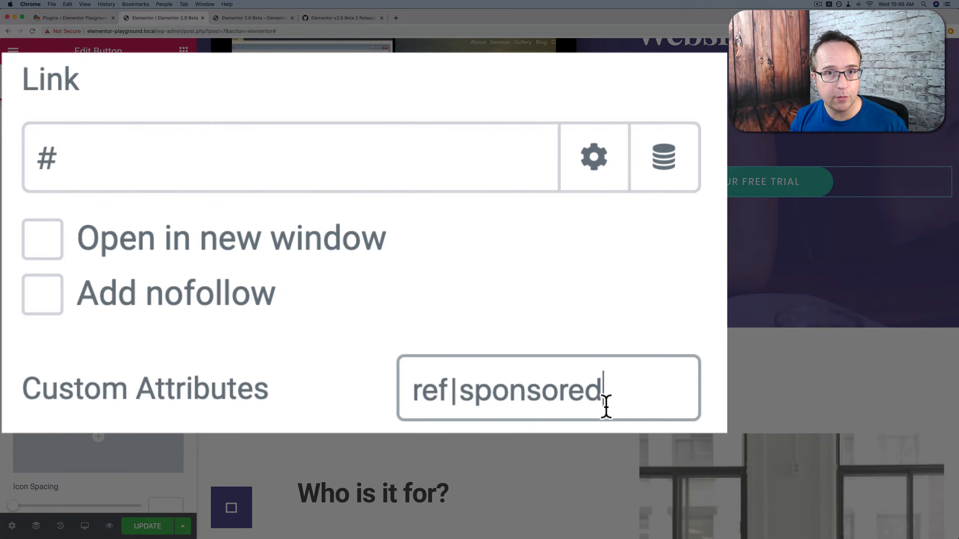
Edit the rendered attribute value, inserting =" after ref.
triple_click(492, 397)
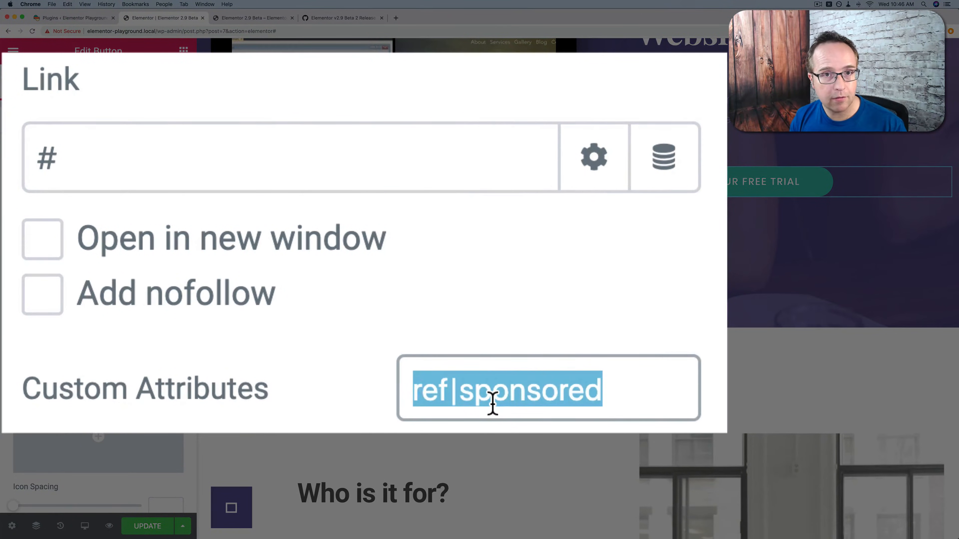
click(461, 396)
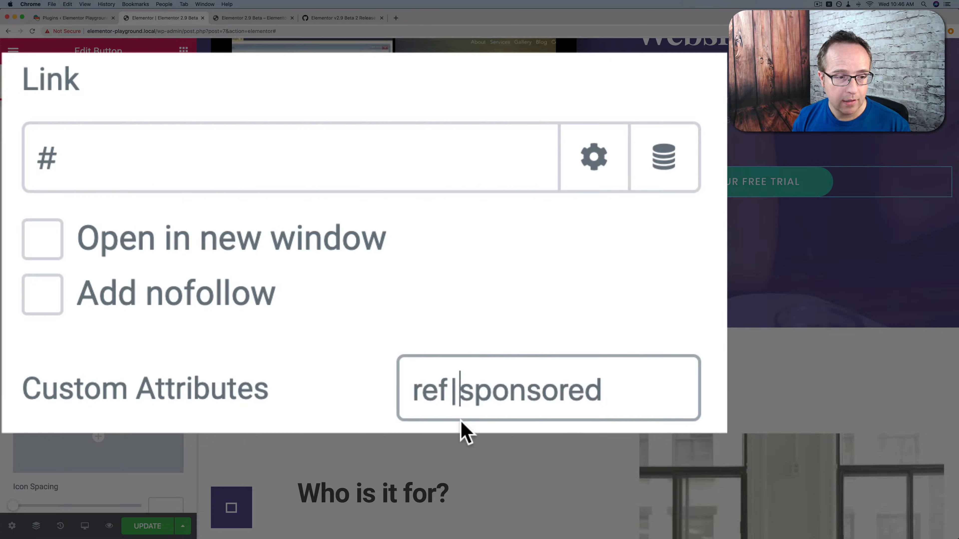
text(=")
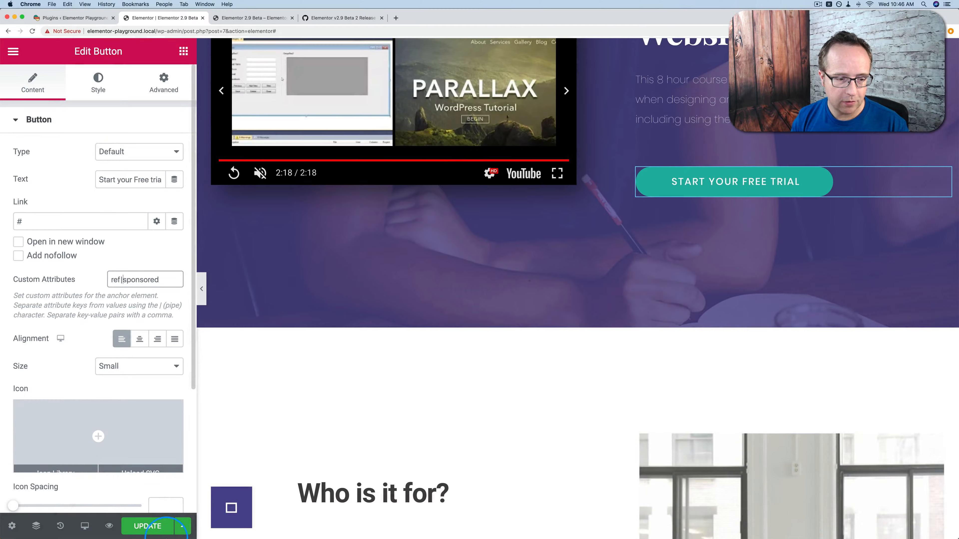
Update the page and inspect the live button in DevTools to confirm ref="sponsored", then return to GitHub.
click(147, 526)
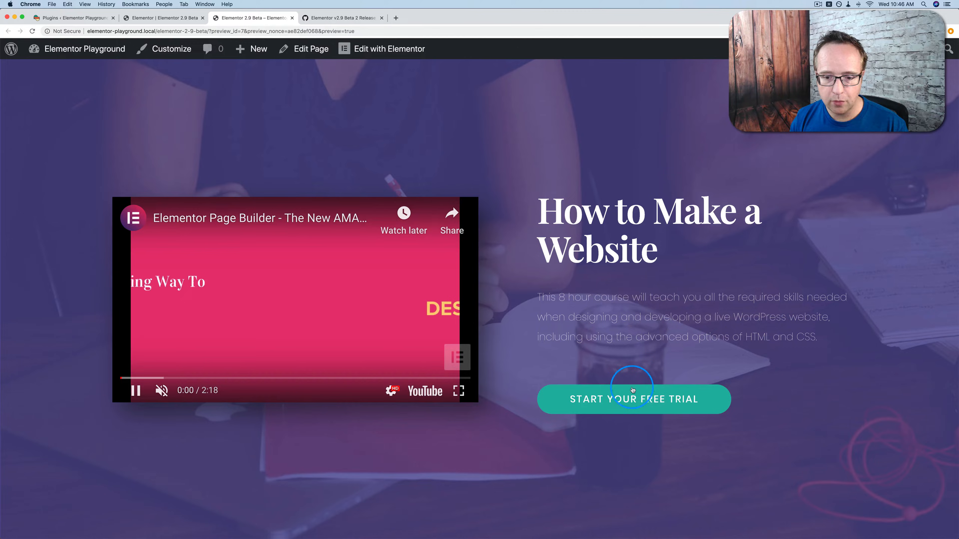
right_click(633, 395)
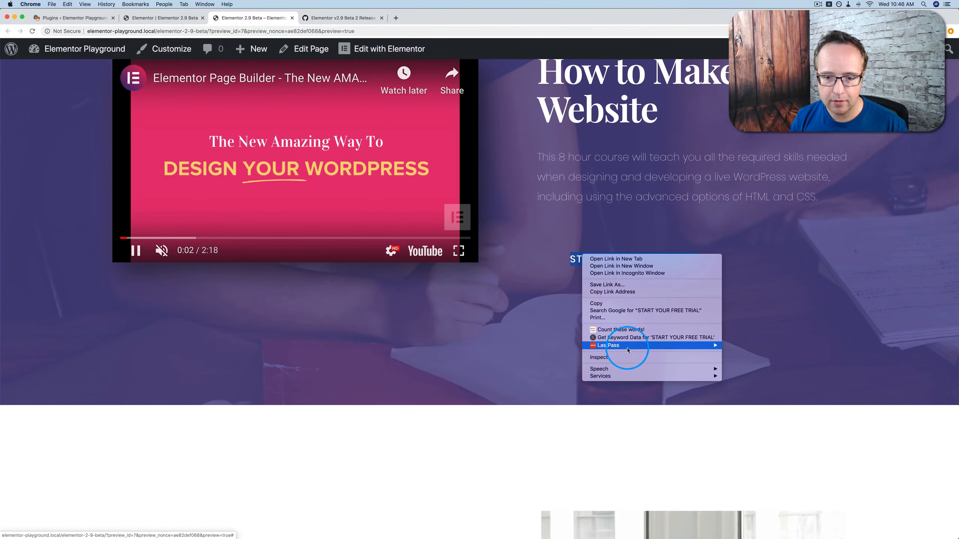
click(599, 358)
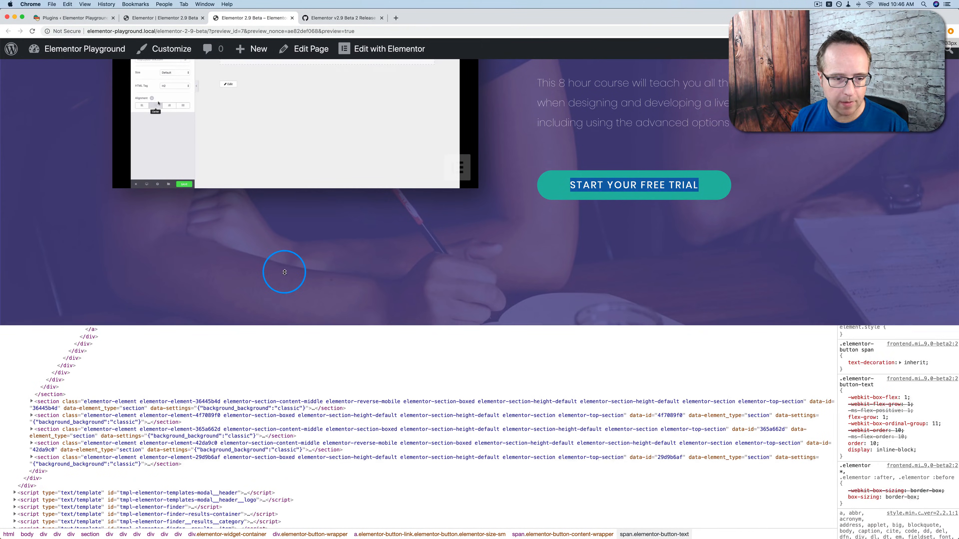
click(99, 336)
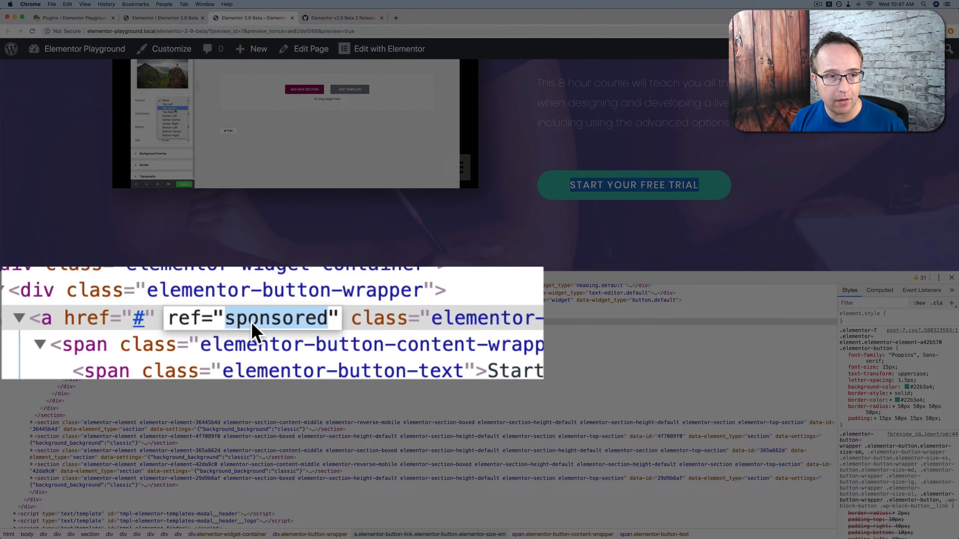
click(343, 18)
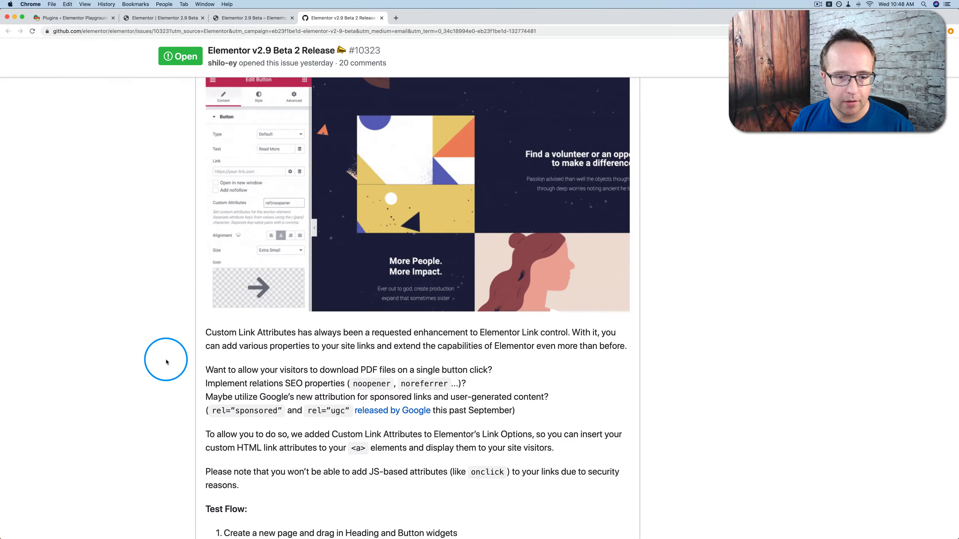
scroll(down, 3)
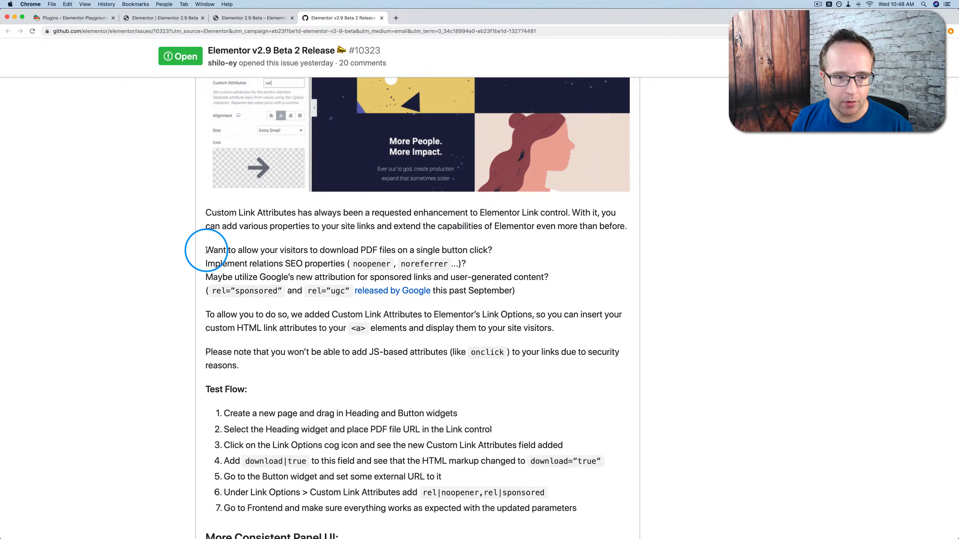
drag(205, 249, 553, 328)
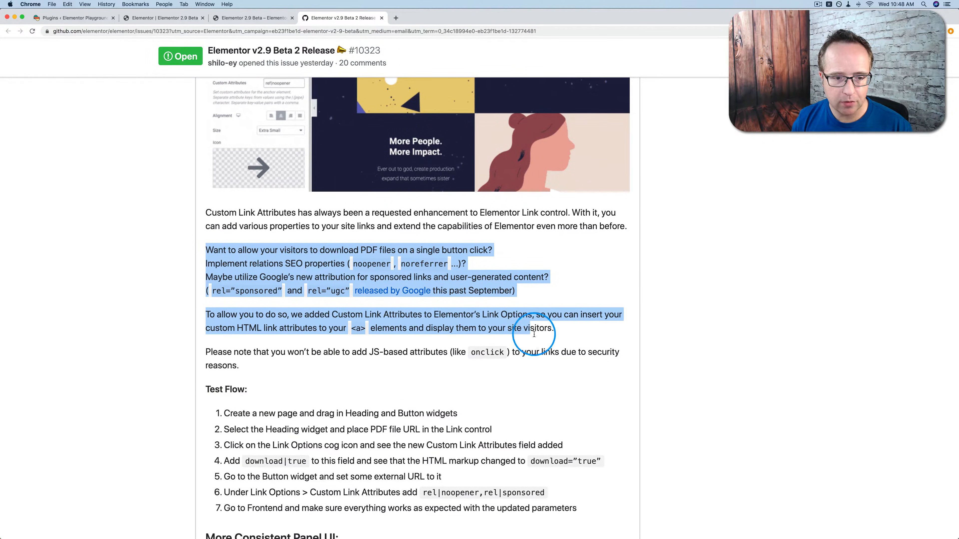
scroll(down, 3)
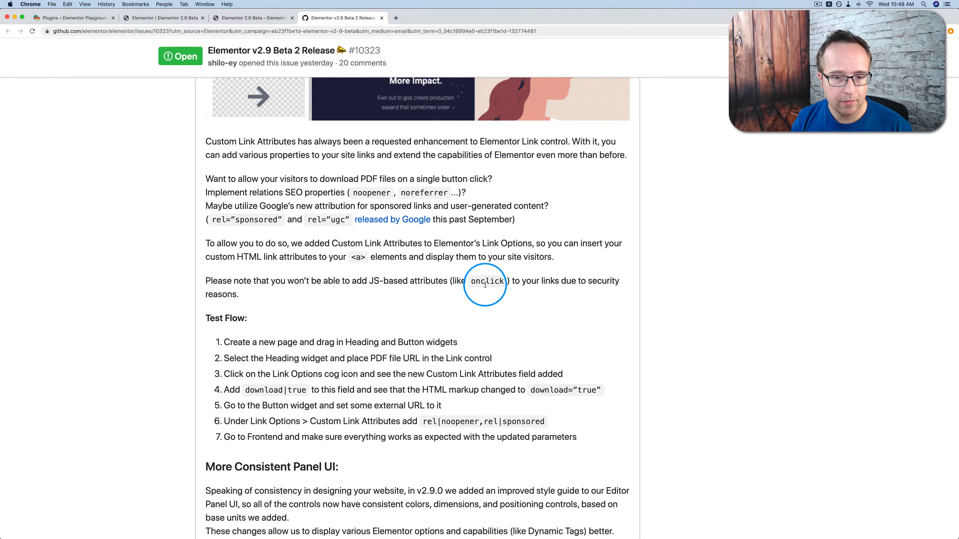
double_click(487, 281)
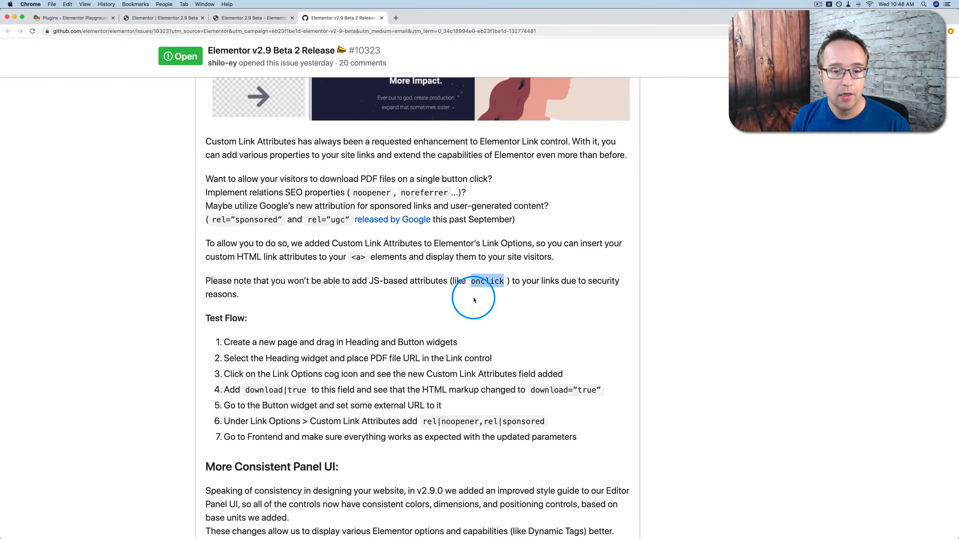
mouse_move(465, 295)
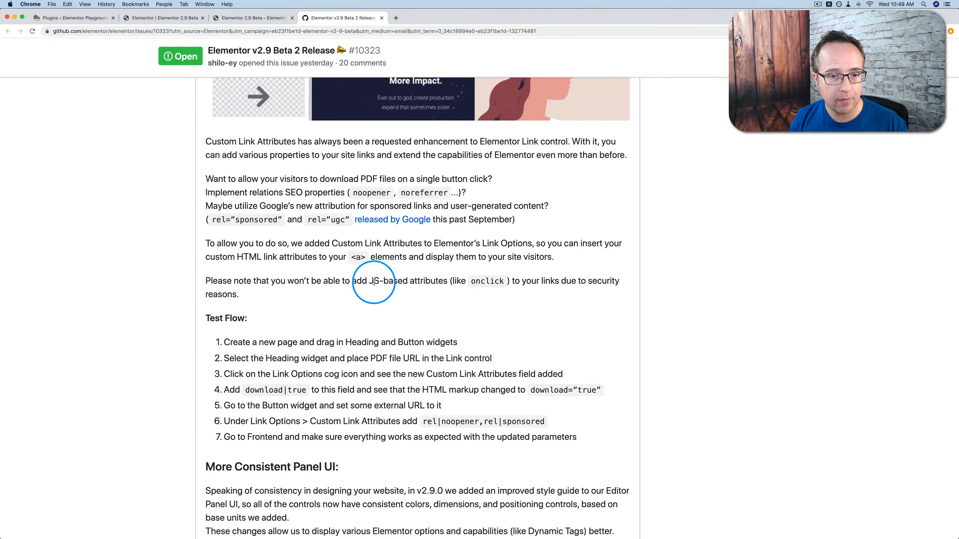
mouse_move(277, 178)
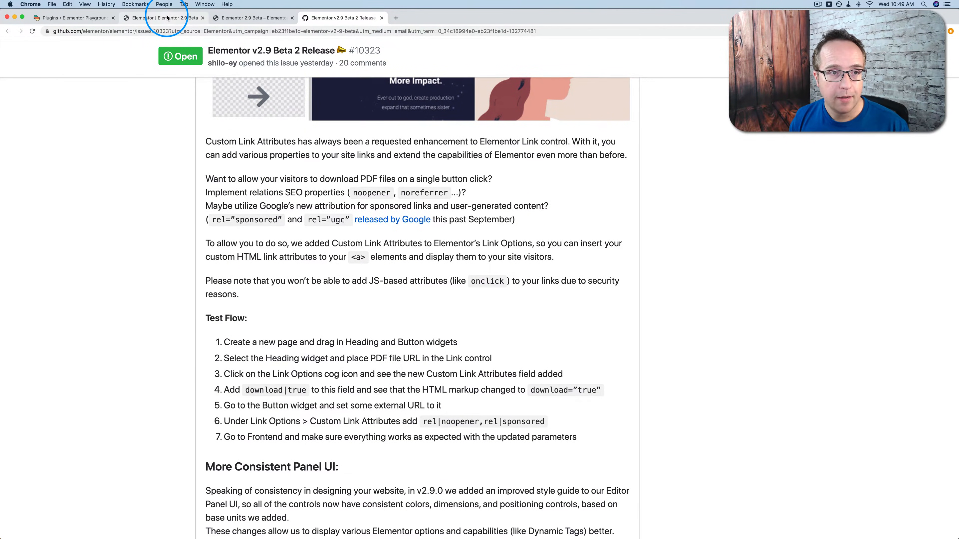
click(320, 20)
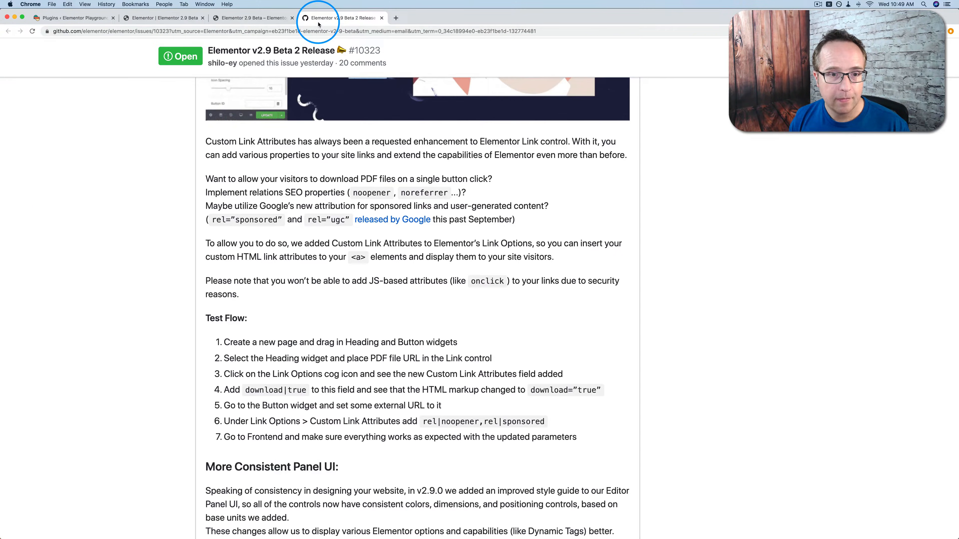
scroll(down, 3)
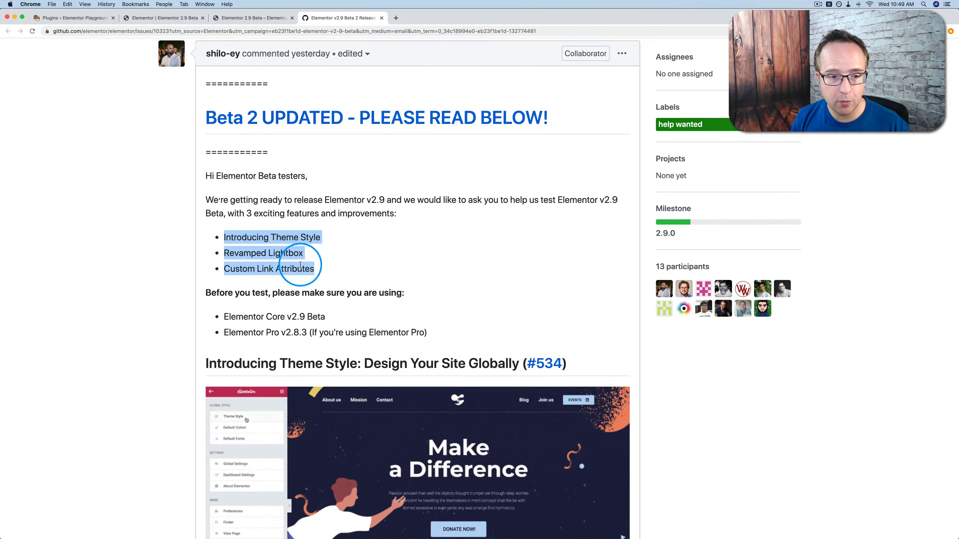
scroll(down, 3)
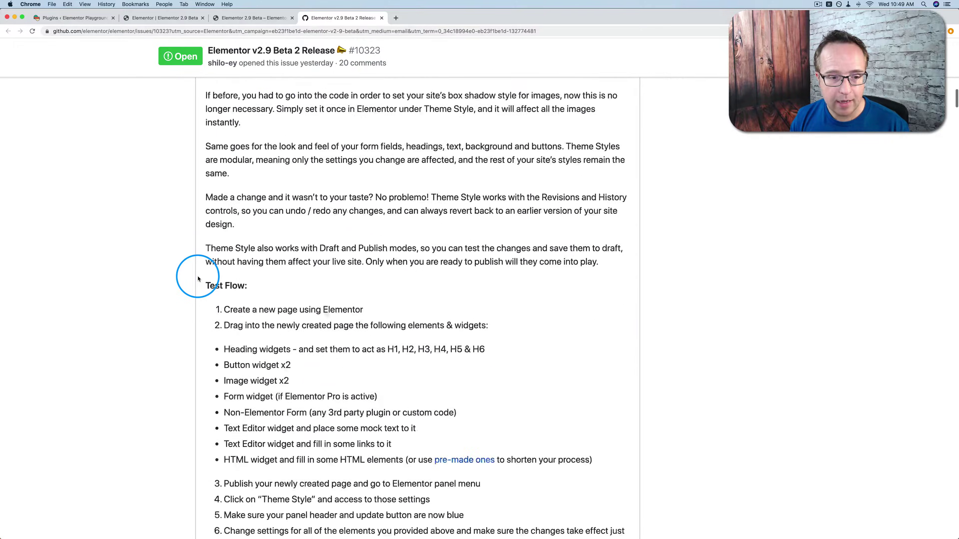
scroll(down, 3)
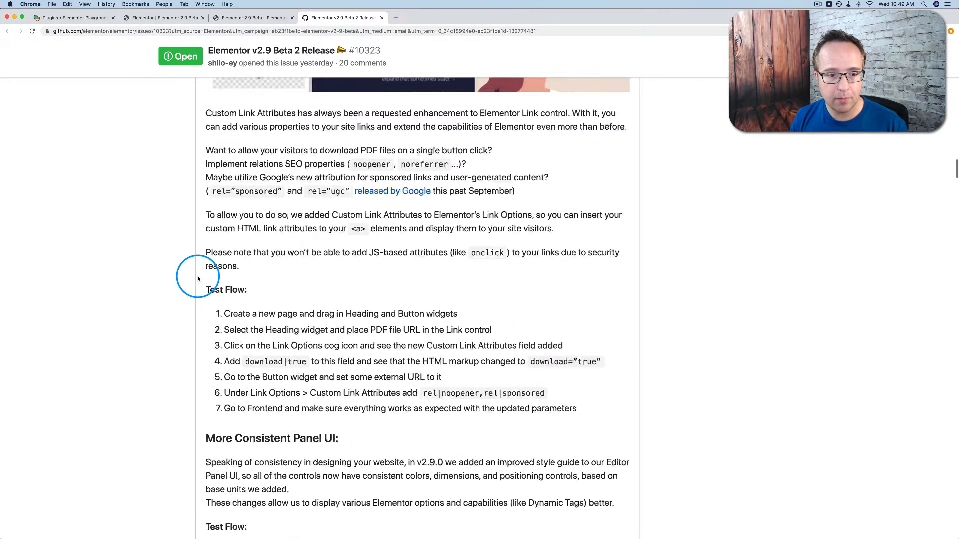
scroll(down, 3)
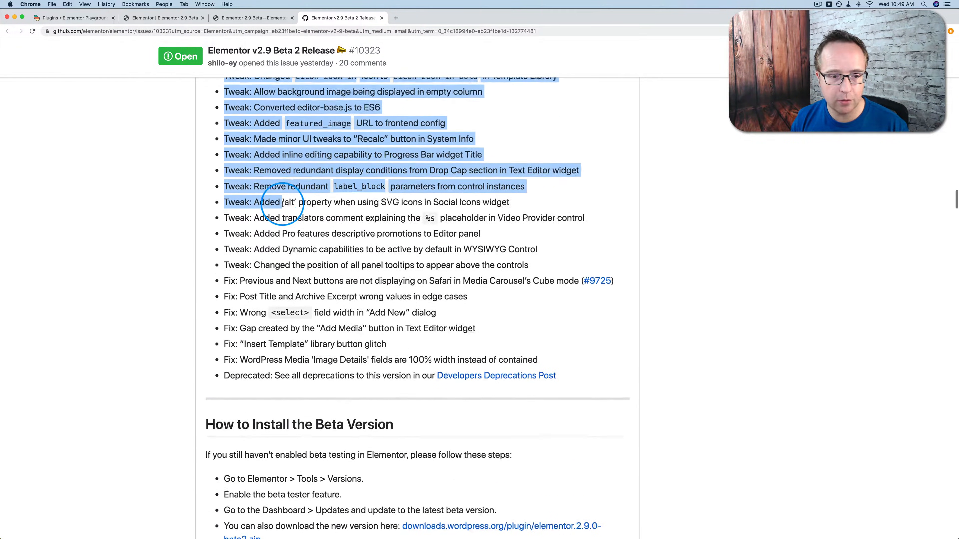
scroll(down, 3)
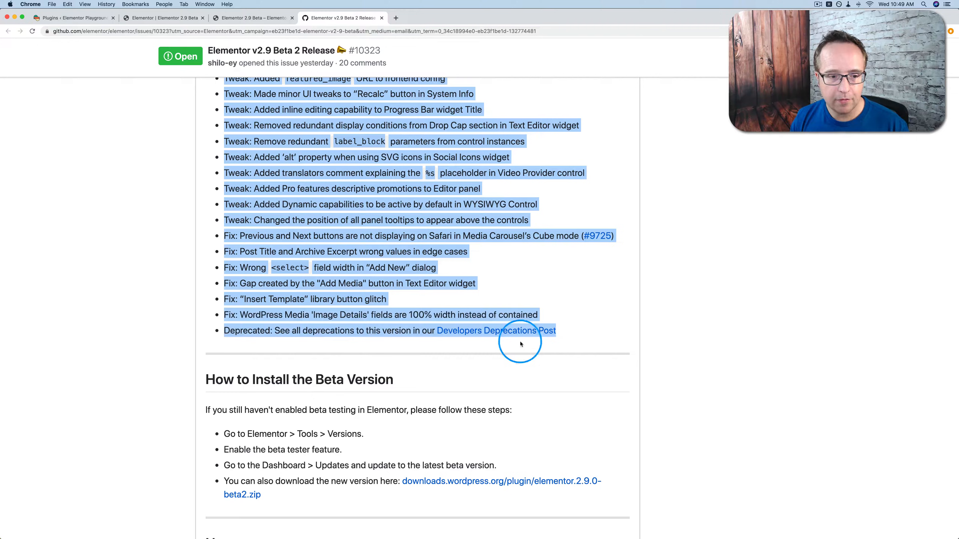